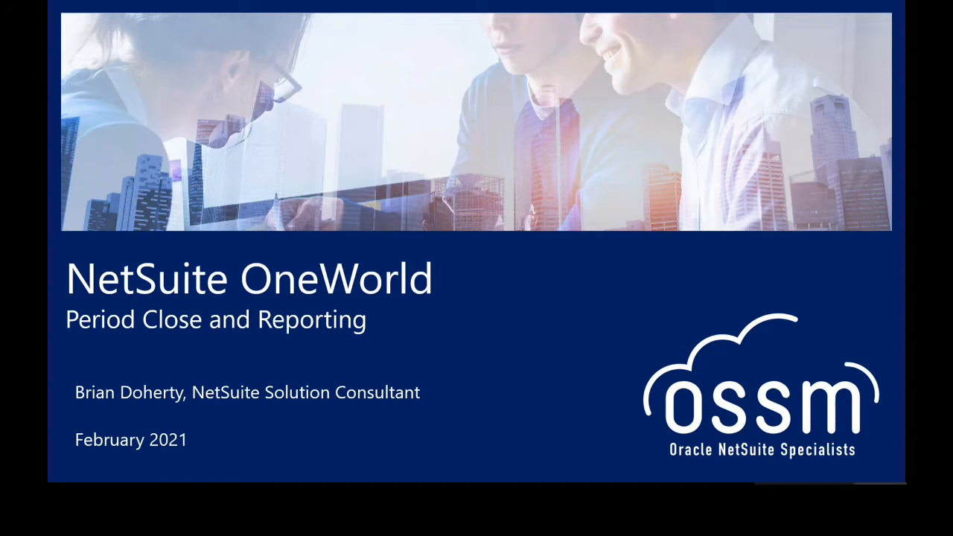
- Go to Setup > Accounting > Manage Accounting Periods and scroll down to Jan 2021
key("Right")
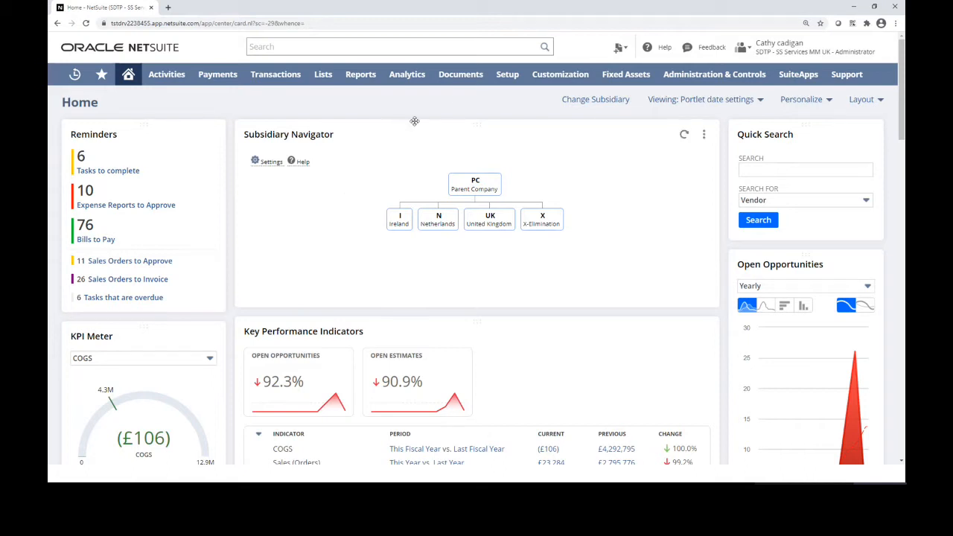
left_click(507, 74)
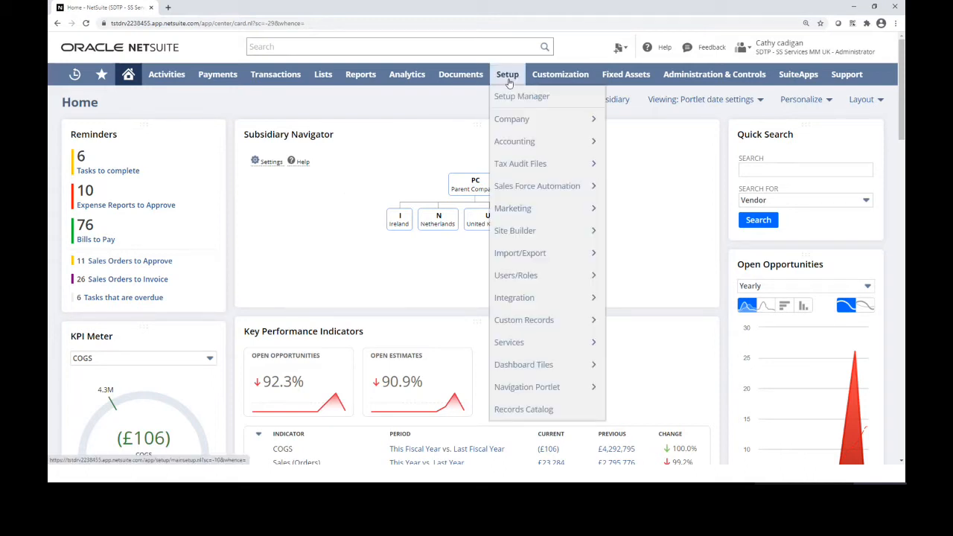
mouse_move(515, 140)
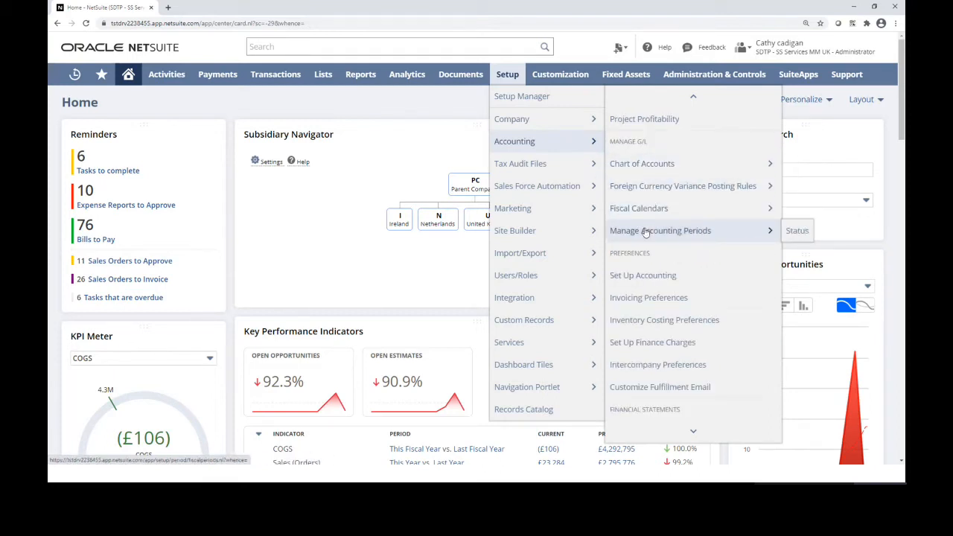
left_click(660, 229)
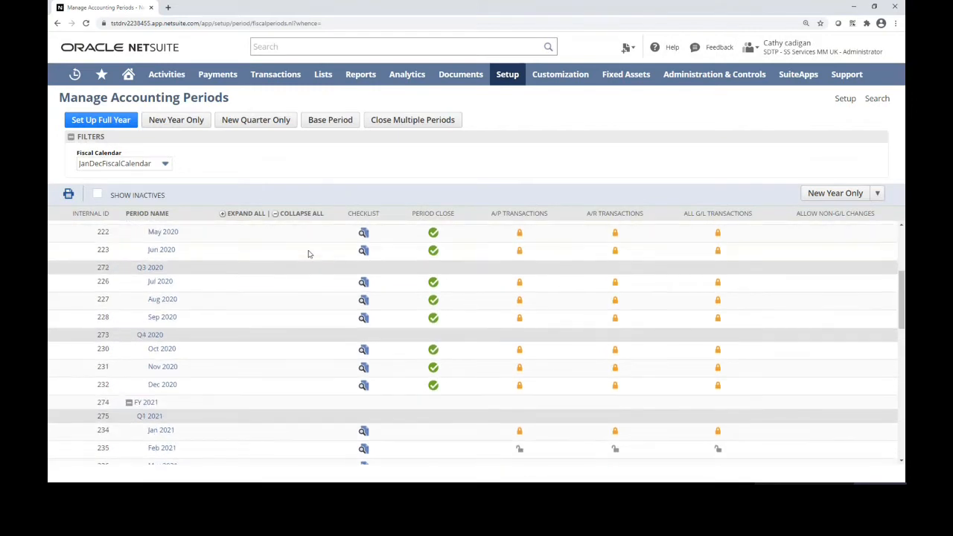
scroll("down", 3)
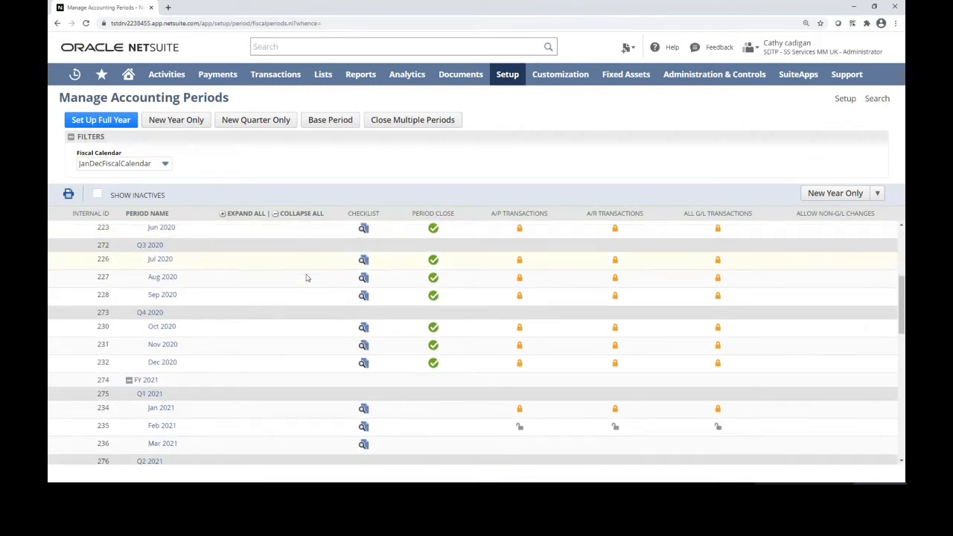
scroll("down", 3)
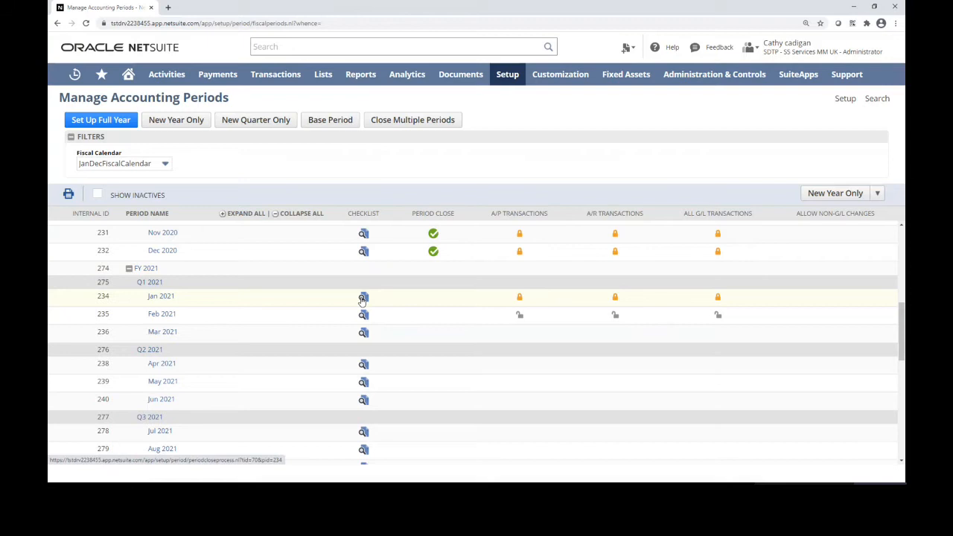
- Open the Period Close Checklist from the Jan 2021 row
left_click(363, 297)
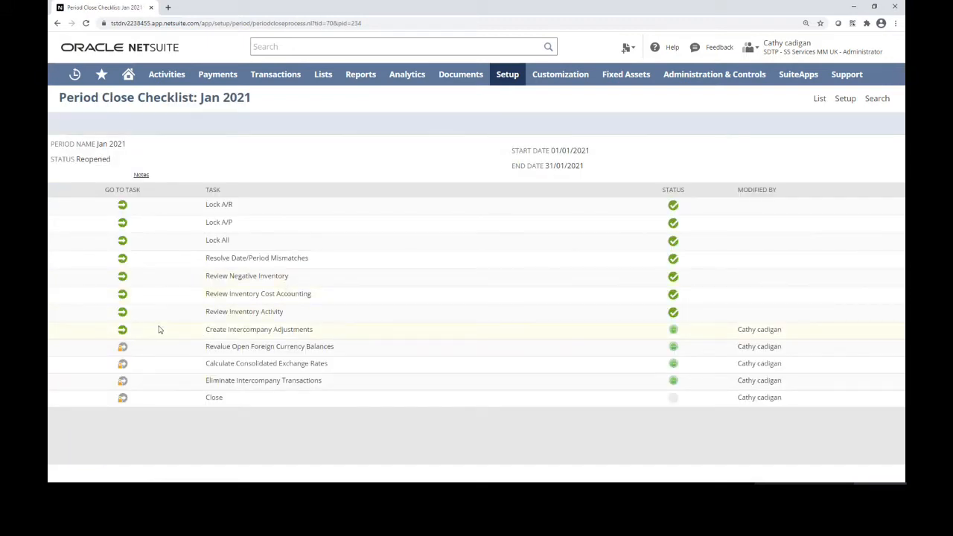
mouse_move(122, 345)
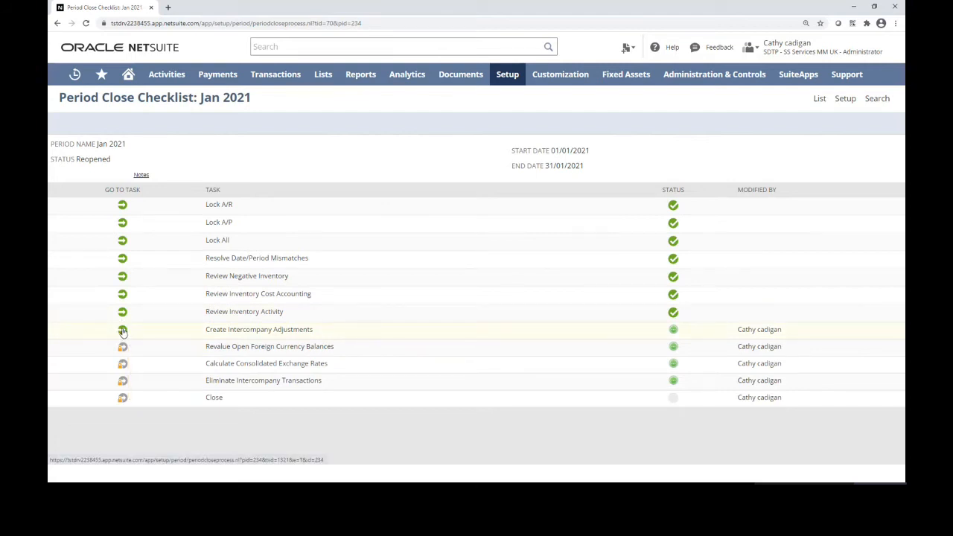
- Open Create Intercompany Adjustments and create adjustments for expenses and time for Jan 2021
left_click(122, 329)
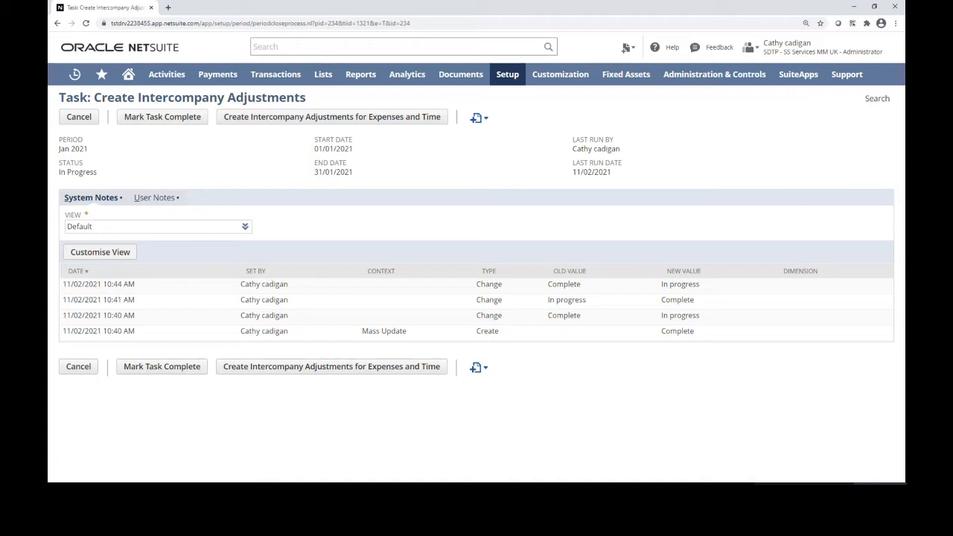
mouse_move(184, 191)
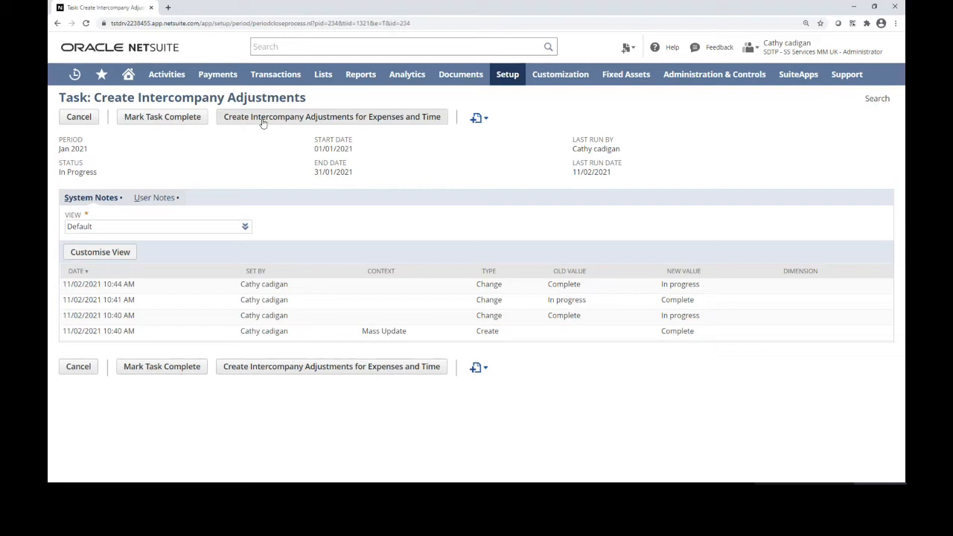
left_click(331, 116)
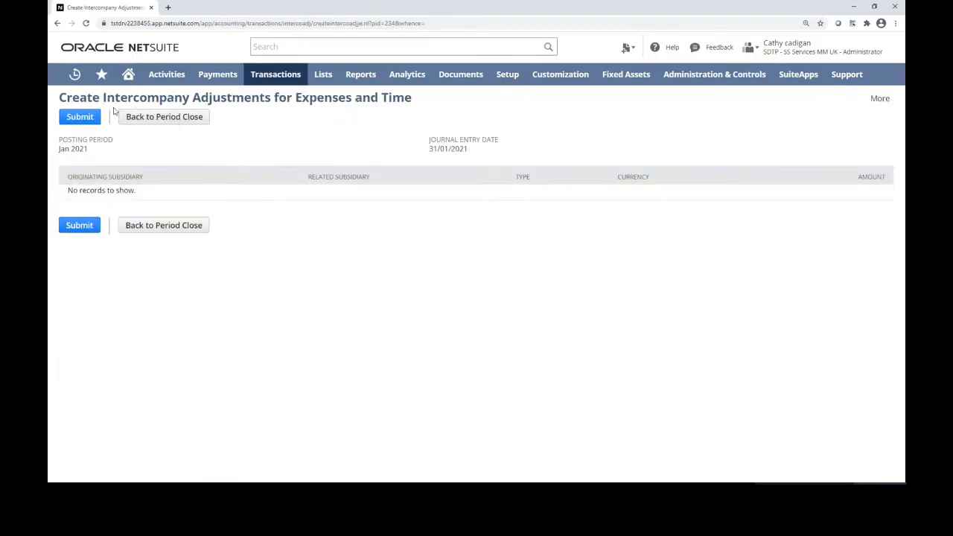
mouse_move(157, 195)
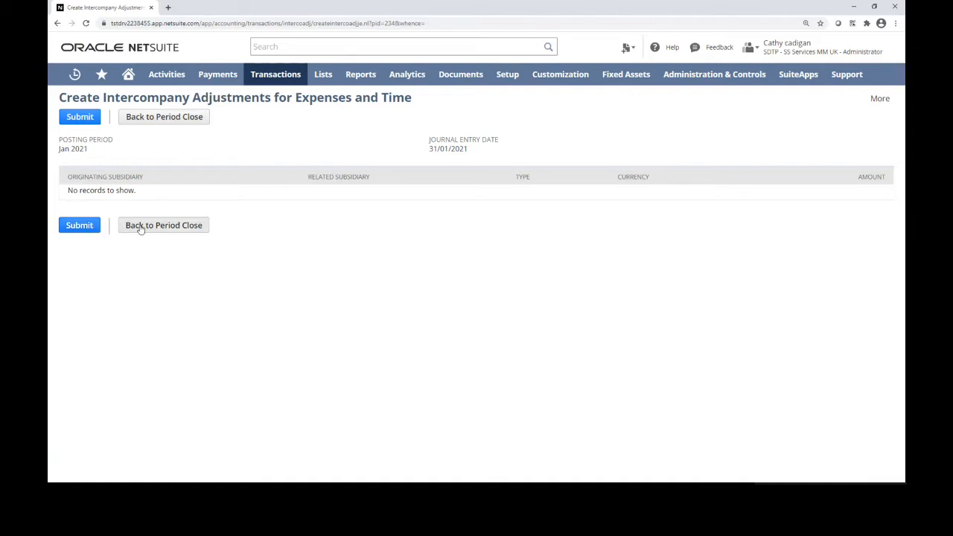
- Go Back to Period Close to the Jan 2021 checklist
left_click(164, 116)
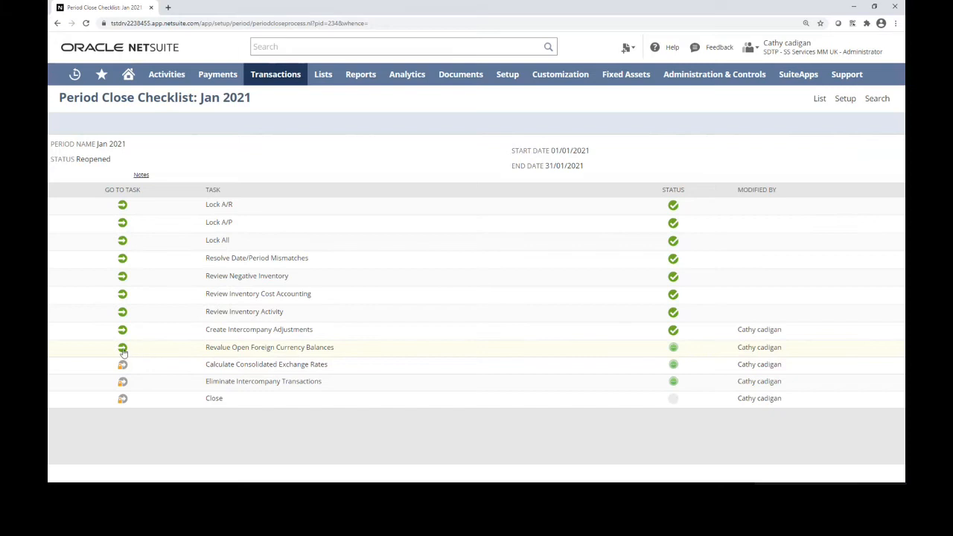
- Submit a currency revaluation for the Parent Company : Ireland subsidiary
left_click(122, 347)
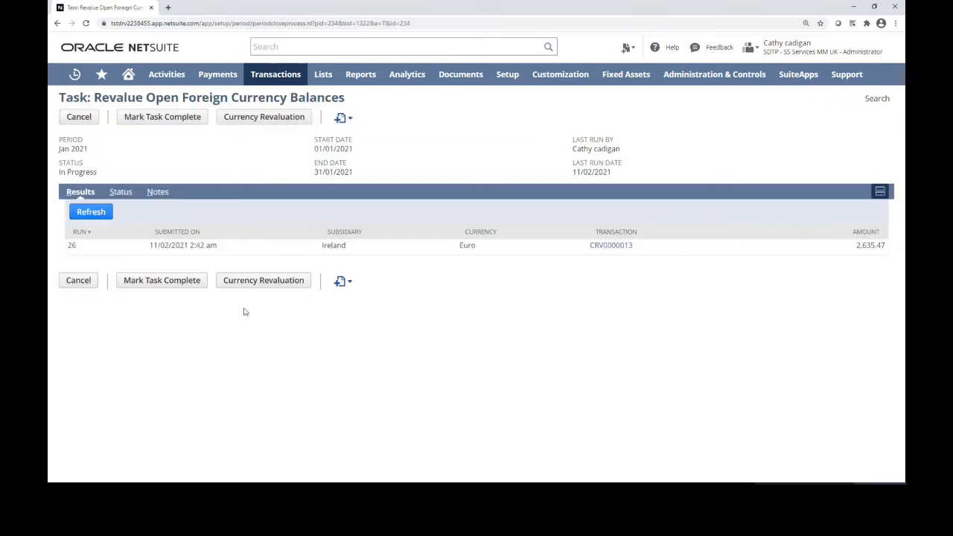
left_click(262, 280)
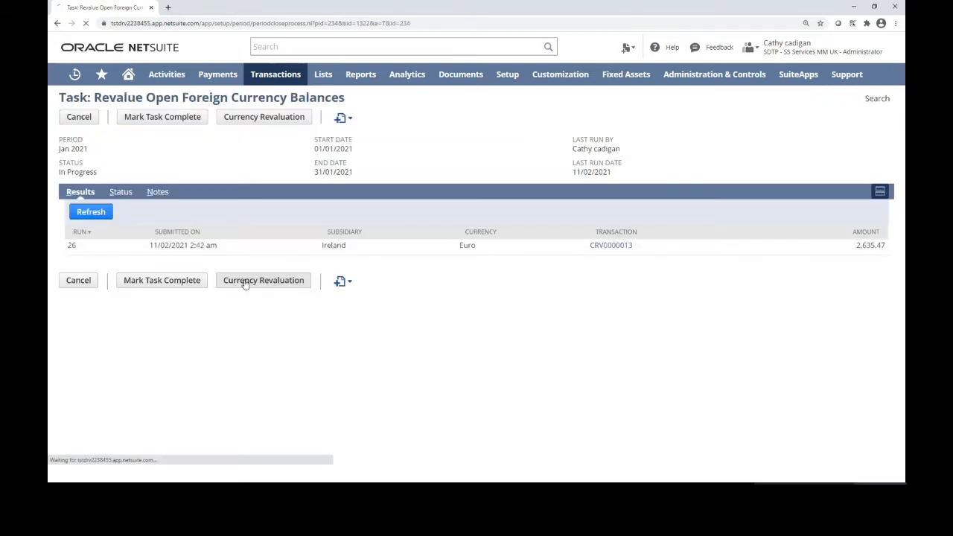
left_click(264, 280)
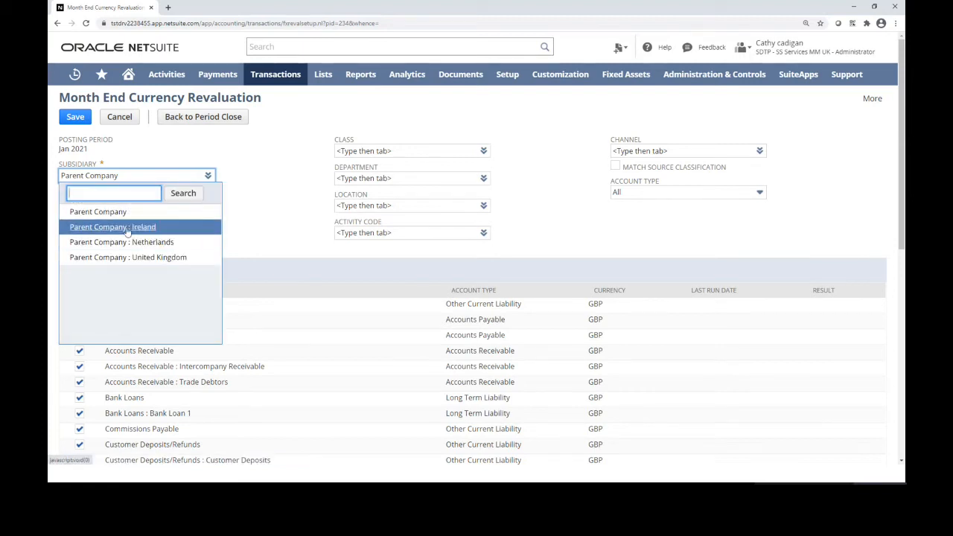
left_click(113, 227)
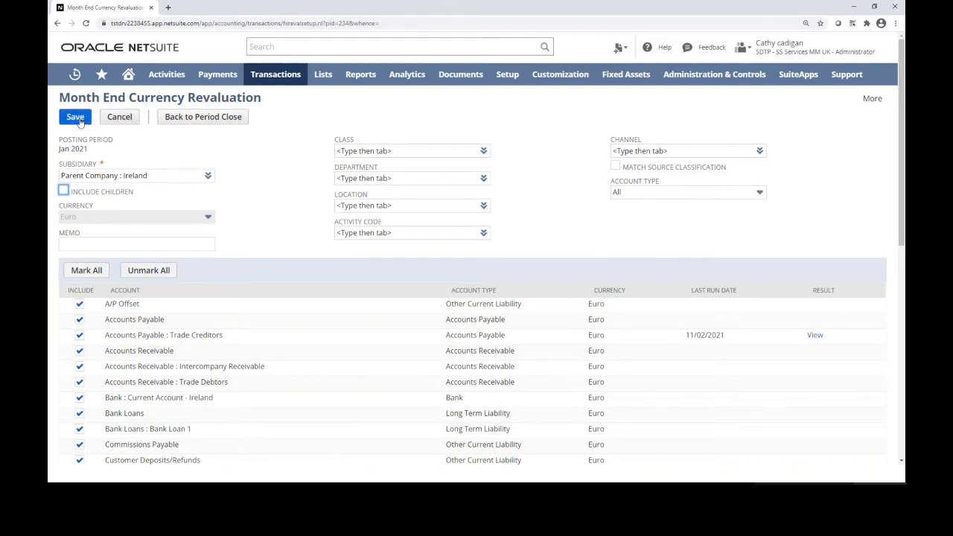
left_click(74, 116)
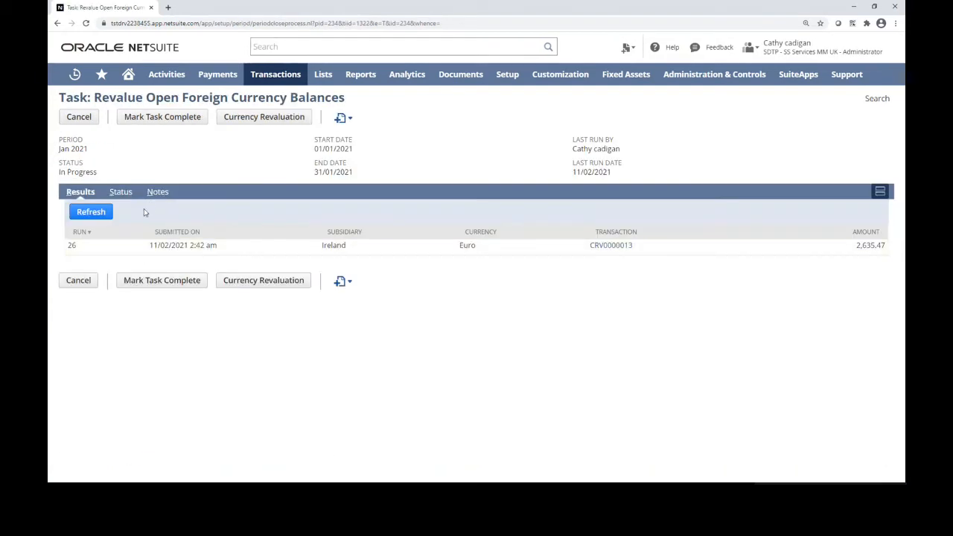
- Refresh the Status subtab until complete, then review the Ireland revaluation results
left_click(120, 191)
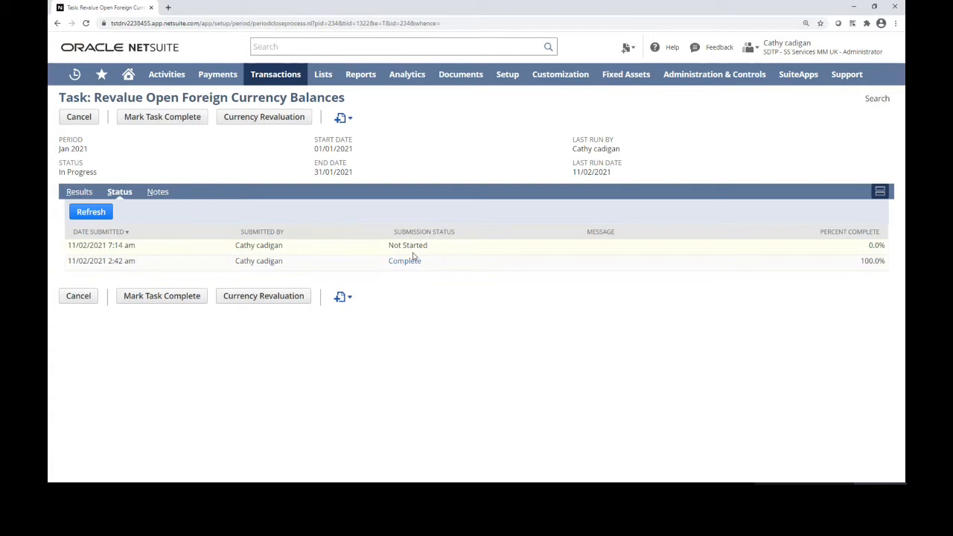
mouse_move(101, 240)
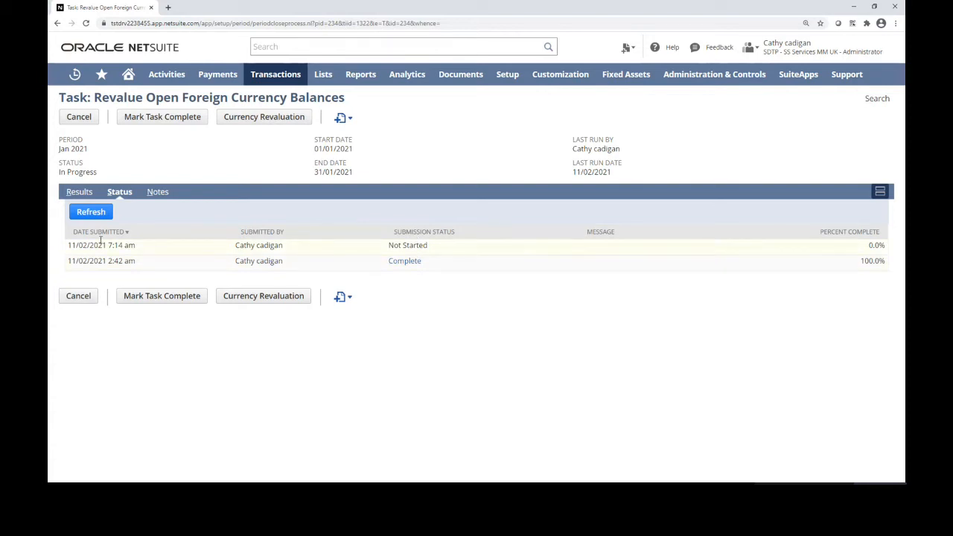
left_click(91, 212)
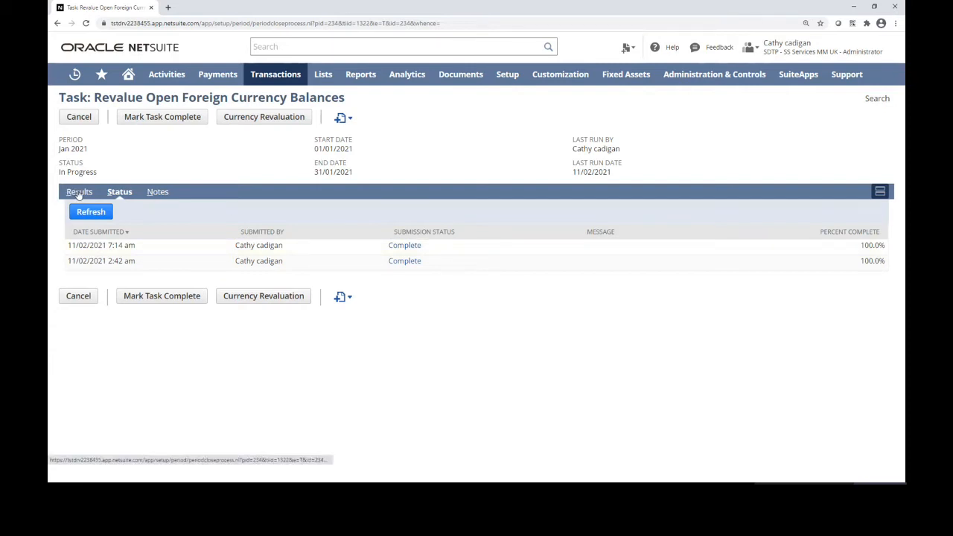
left_click(80, 190)
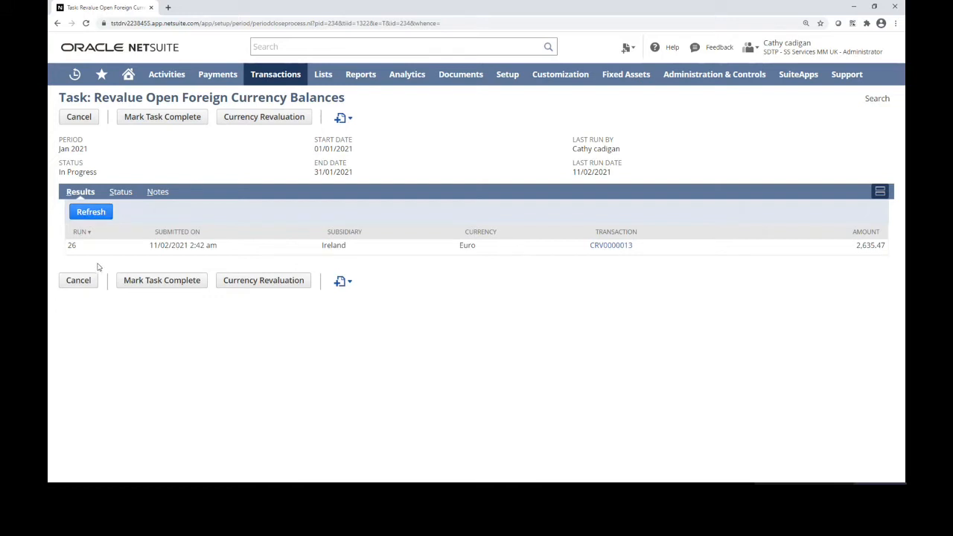
mouse_move(569, 235)
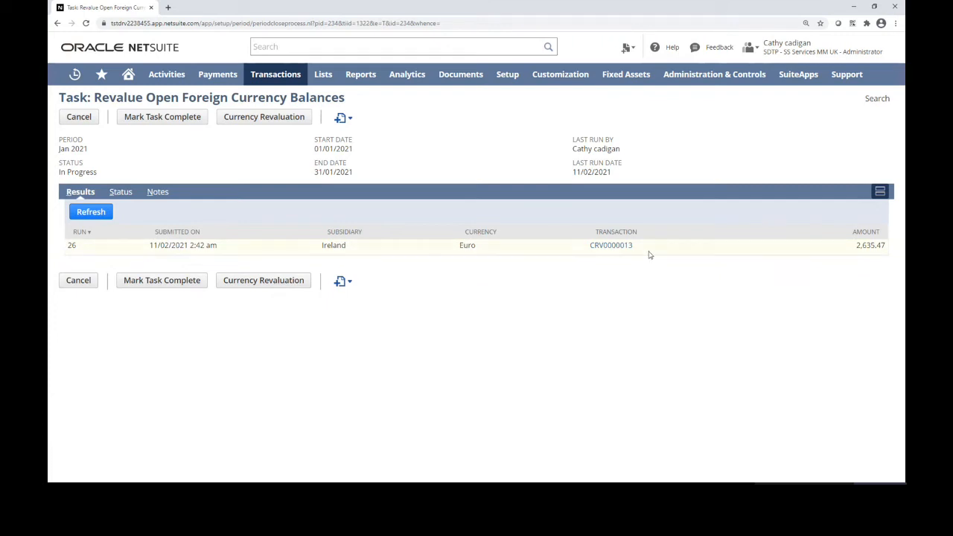
mouse_move(198, 352)
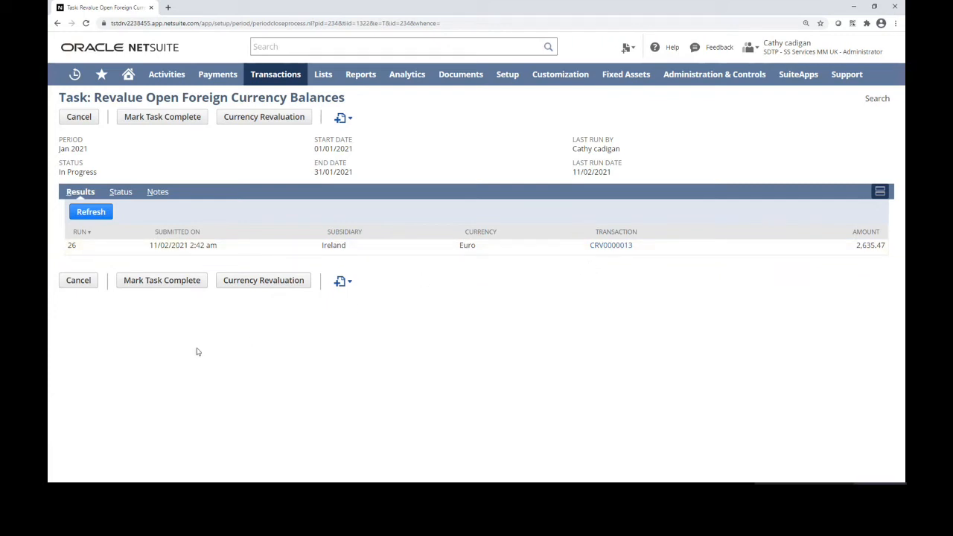
mouse_move(264, 280)
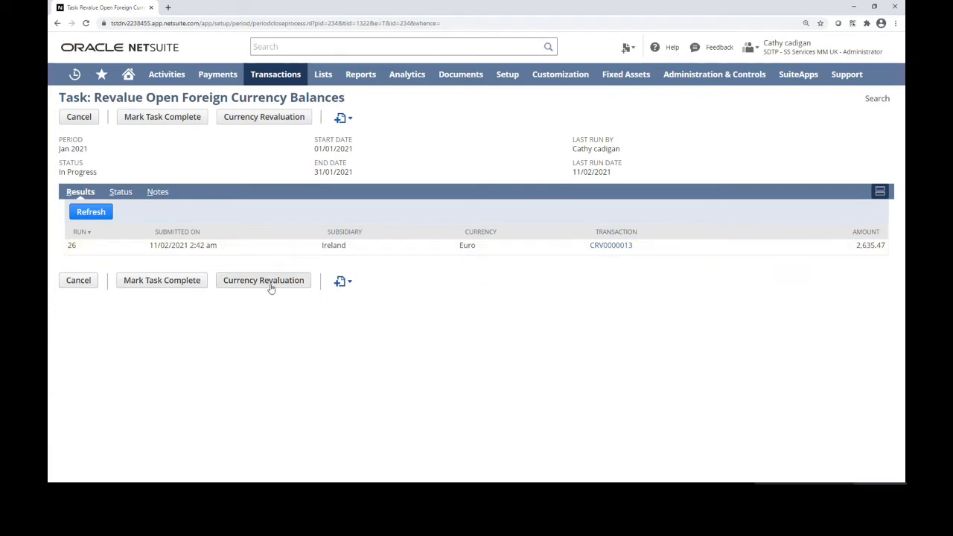
- Submit a month-end currency revaluation for the Netherlands subsidiary
left_click(263, 280)
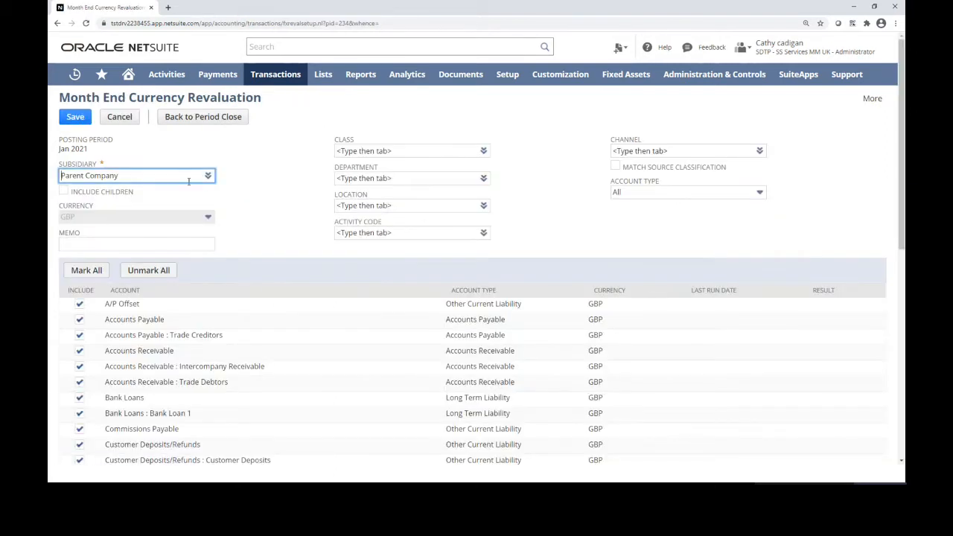
left_click(209, 175)
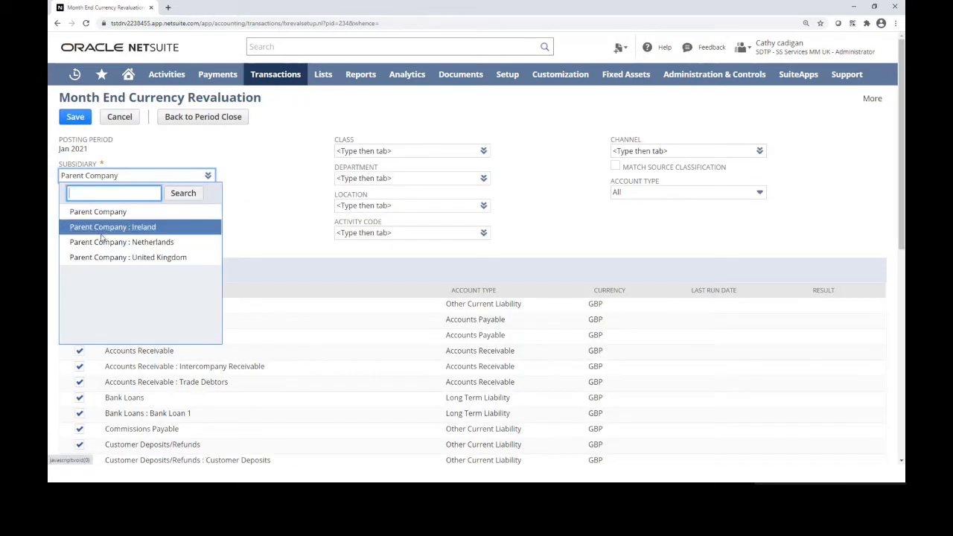
left_click(122, 241)
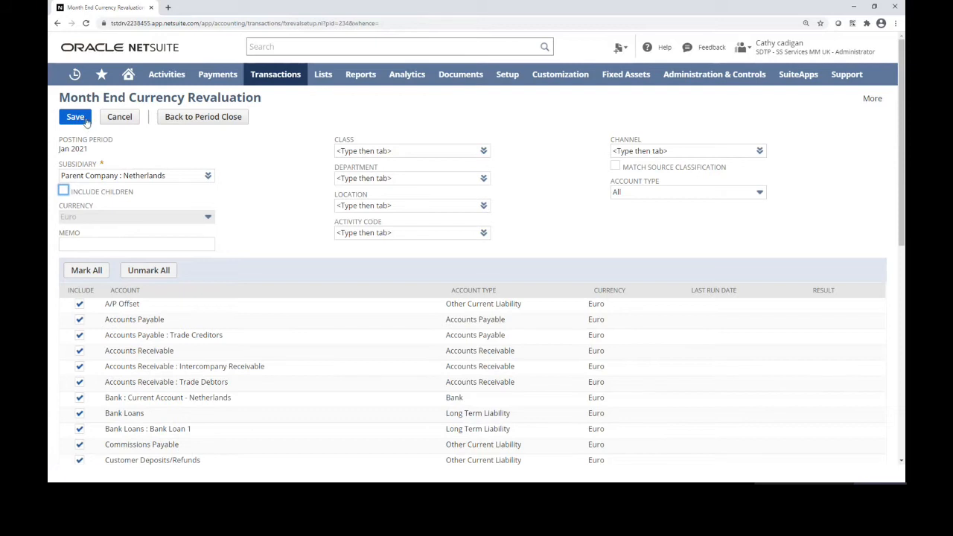
left_click(75, 116)
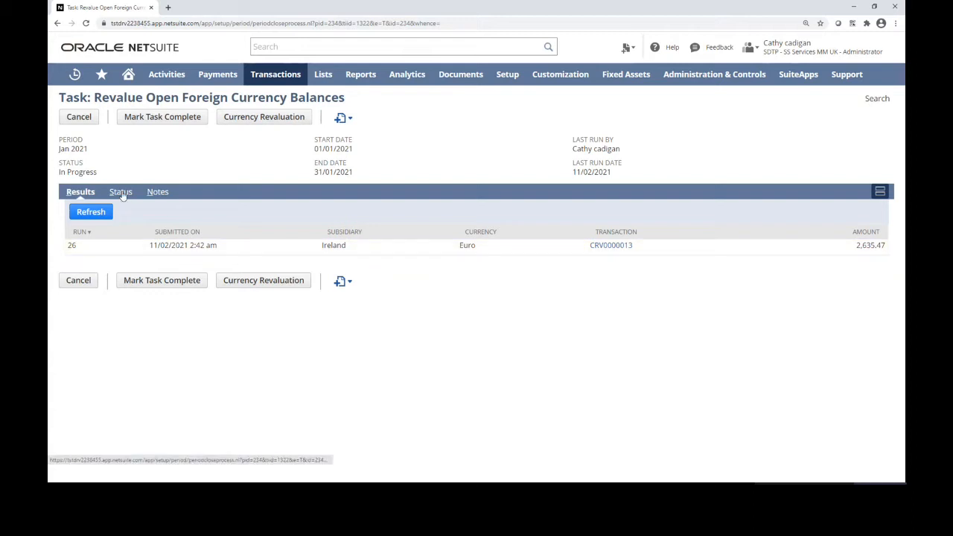
- Check the status and results, then mark the revaluation task complete
left_click(119, 190)
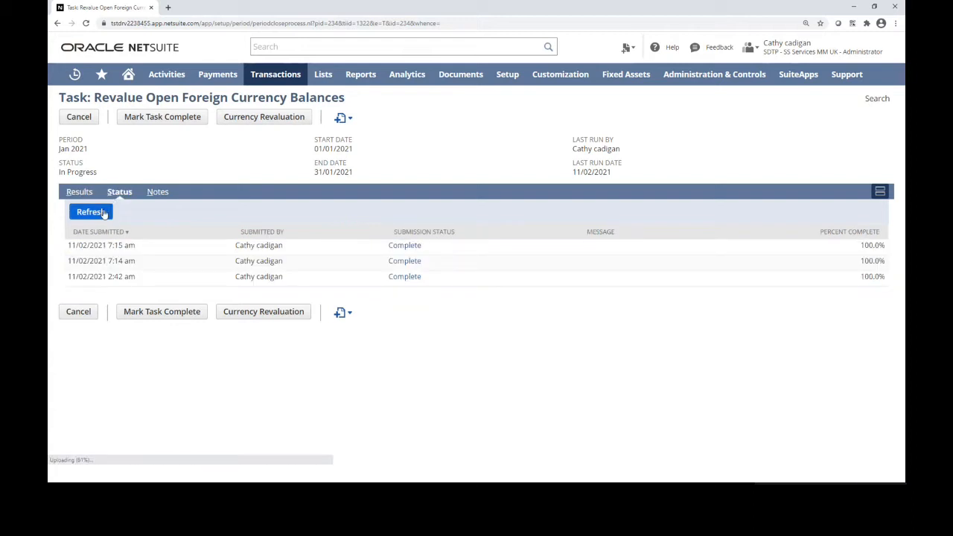
left_click(80, 191)
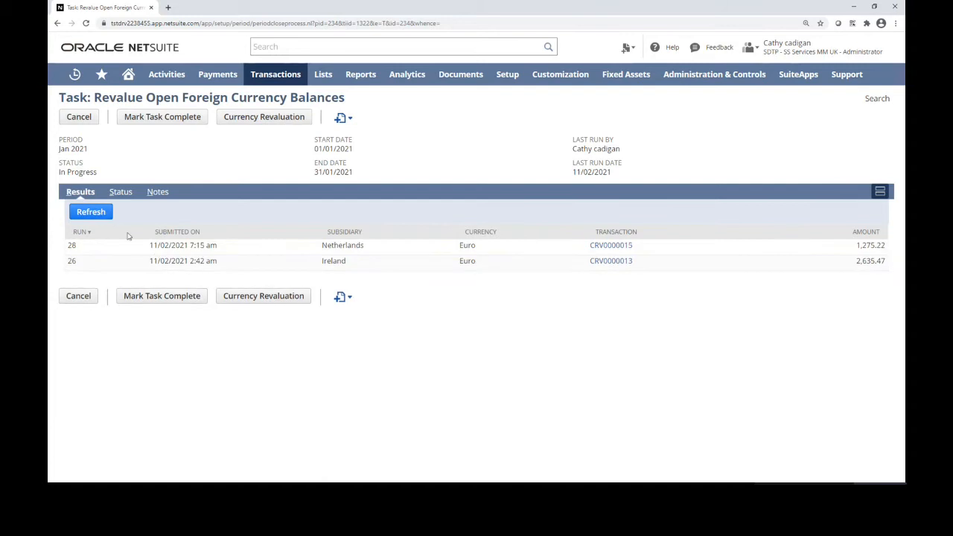
mouse_move(375, 240)
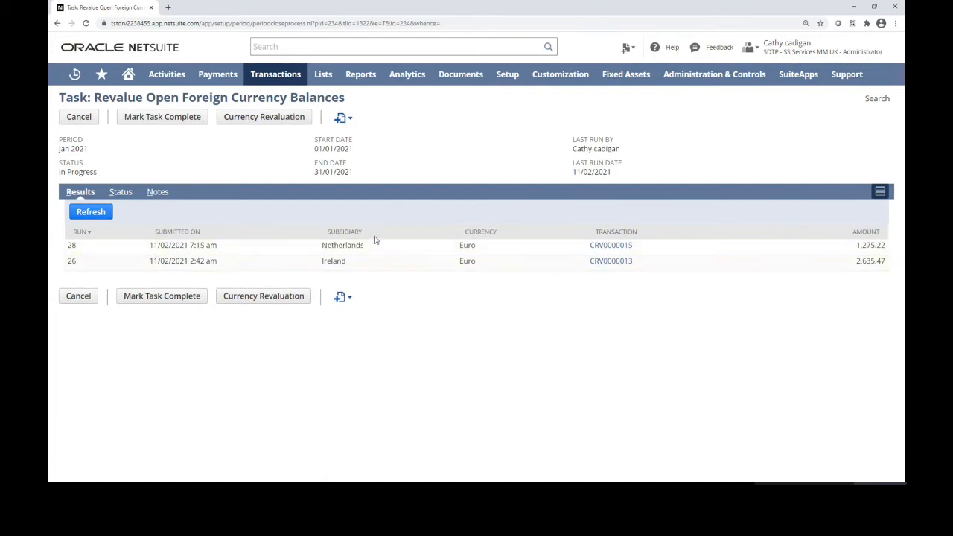
mouse_move(313, 253)
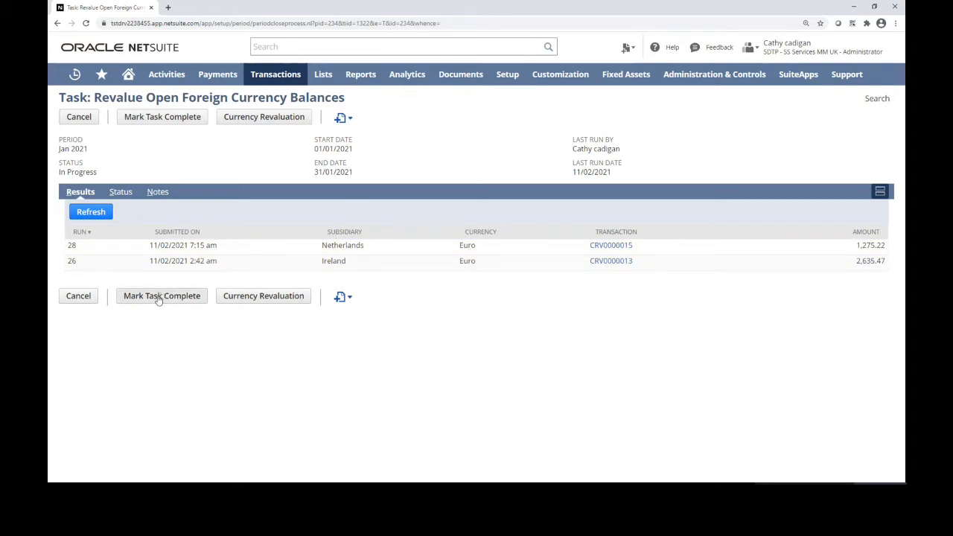
left_click(161, 295)
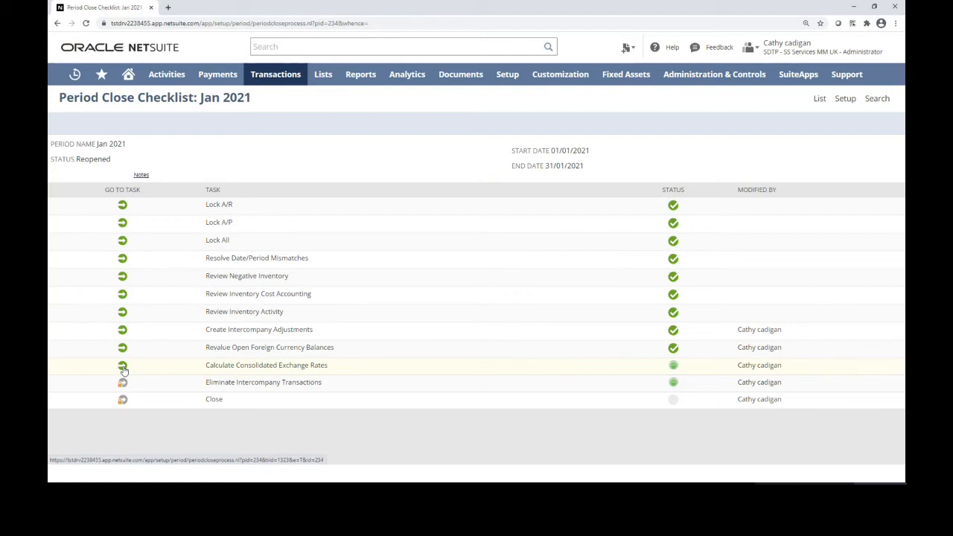
- Calculate the Jan 2021 consolidated exchange rates and go back to the period close checklist
left_click(122, 365)
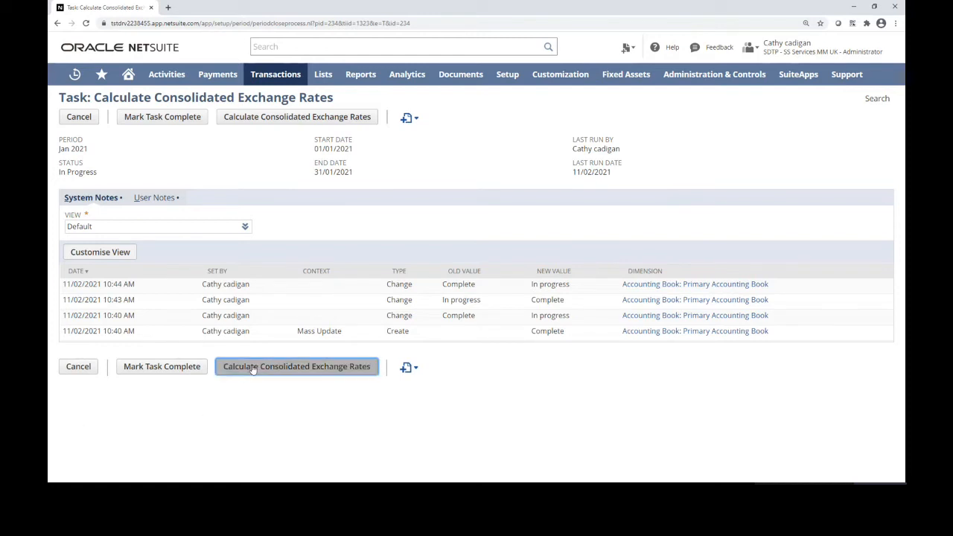
left_click(296, 366)
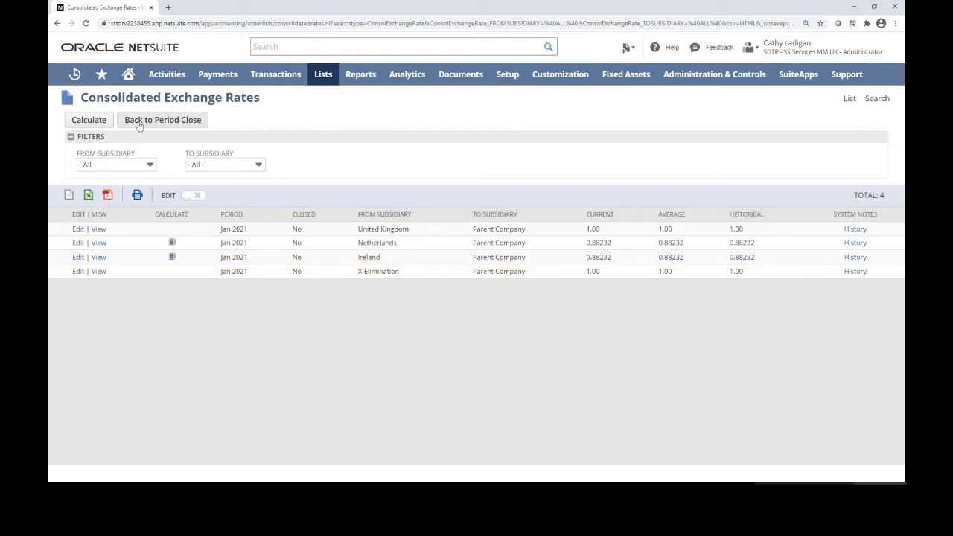
left_click(163, 119)
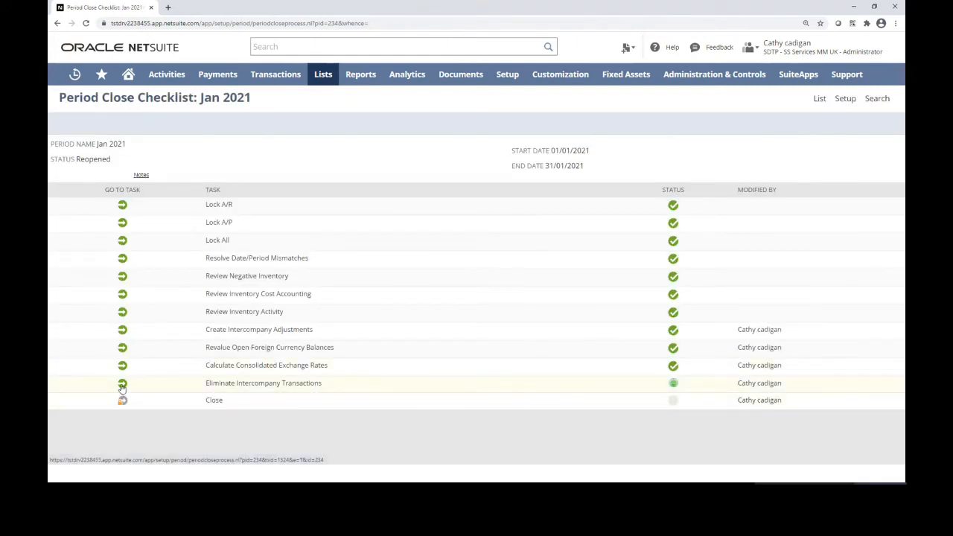
- Go to the Eliminate Intercompany Transactions task for Jan 2021
left_click(122, 383)
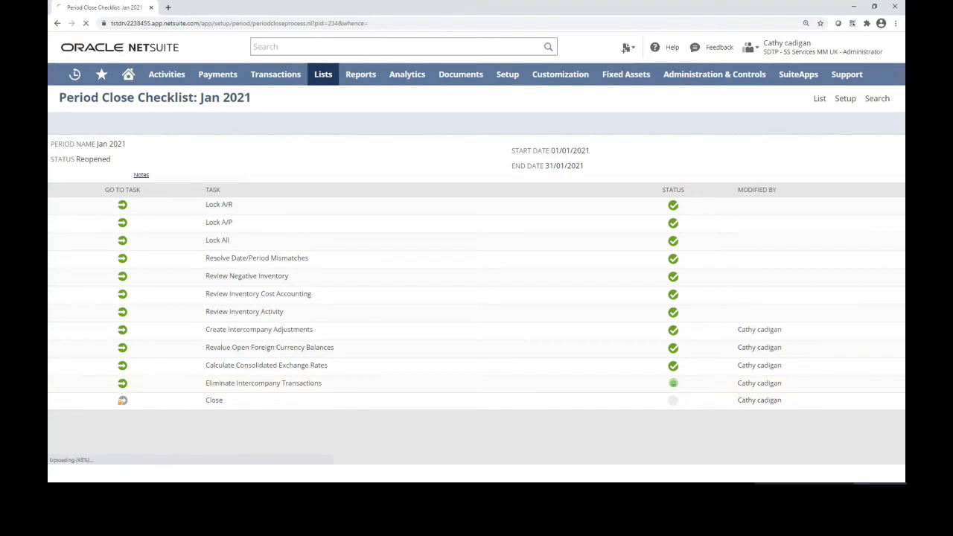
left_click(123, 382)
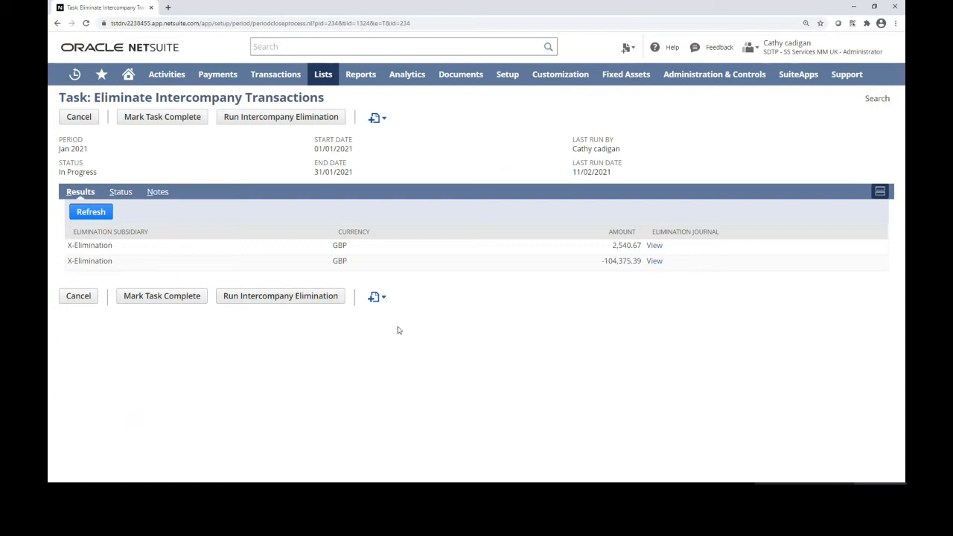
- Run the intercompany elimination for Jan 2021 and view its submission status
left_click(376, 296)
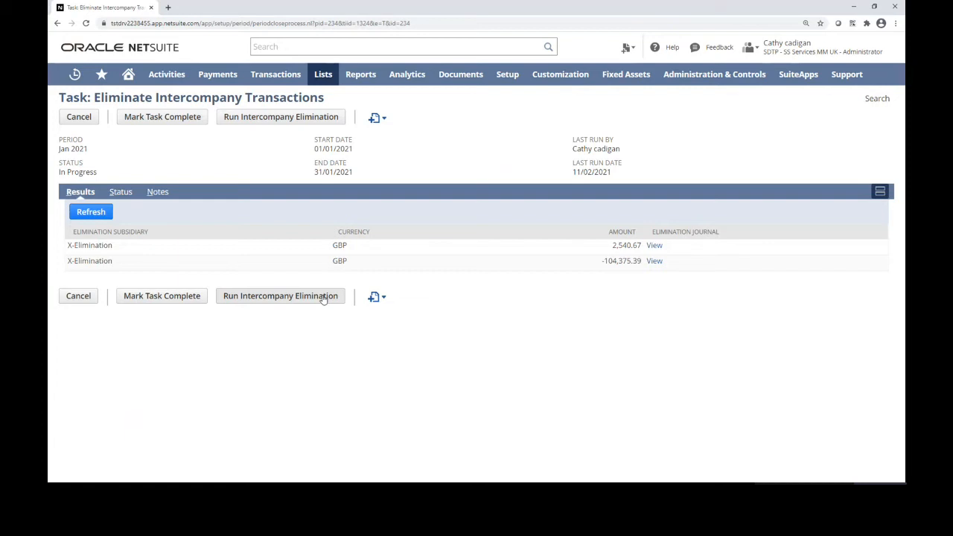
left_click(280, 295)
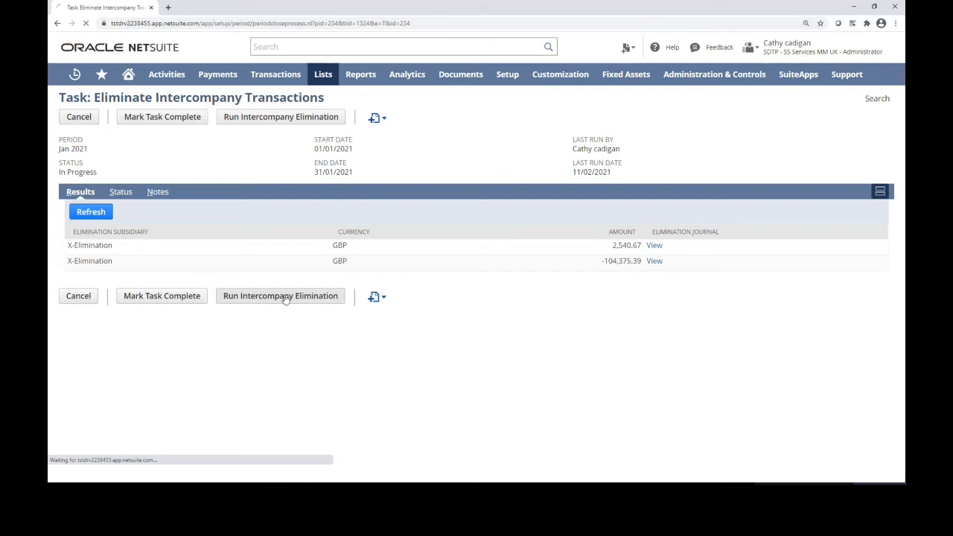
left_click(279, 295)
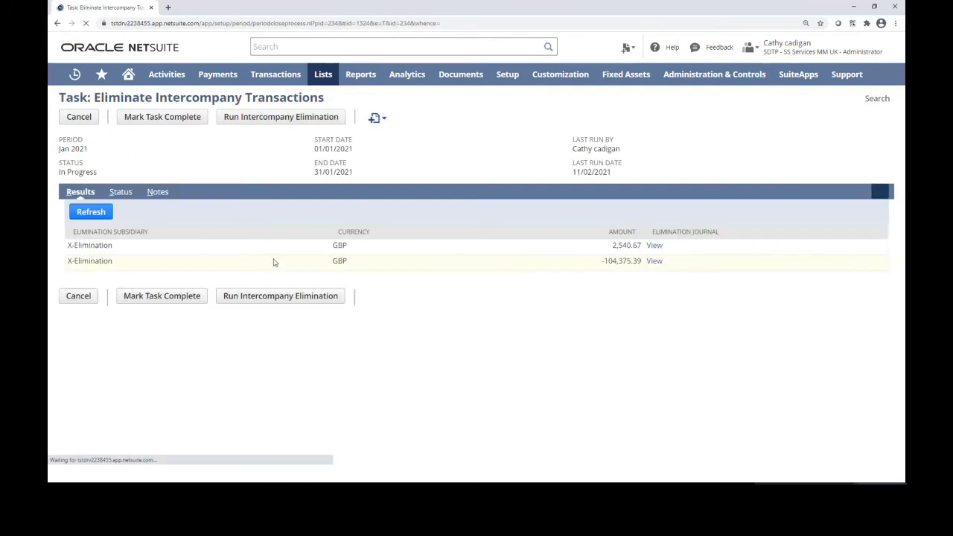
left_click(119, 190)
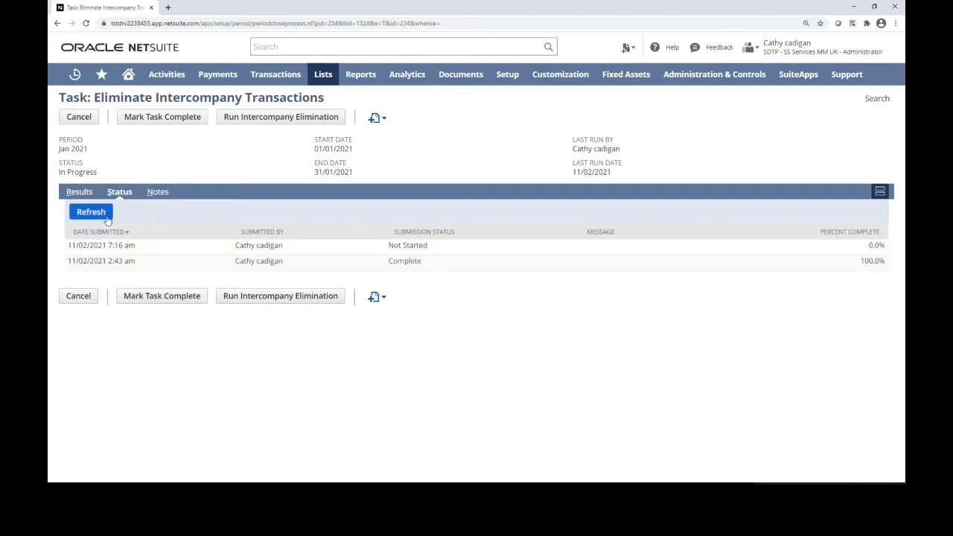
- Refresh until the run reads Complete at 100%, then view the two X-Elimination GBP journals
left_click(89, 211)
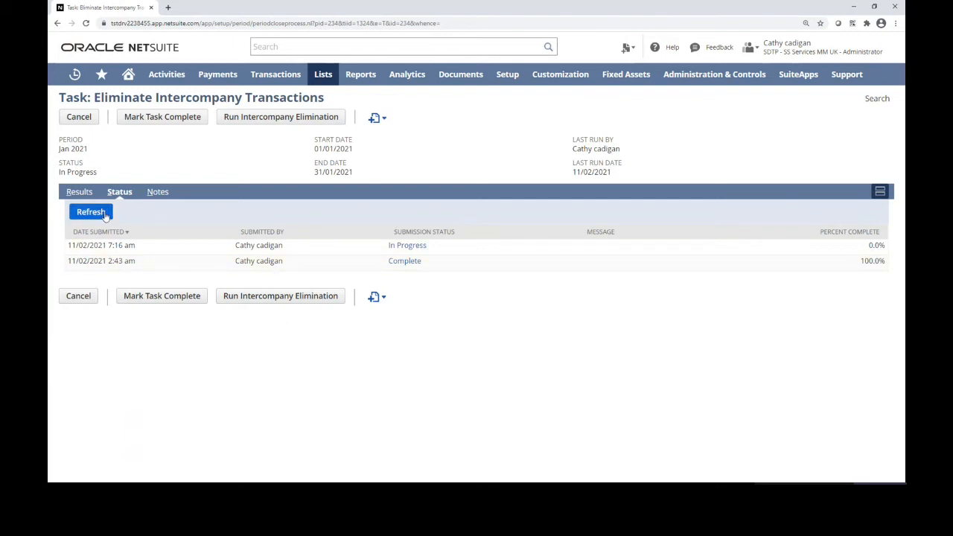
left_click(89, 212)
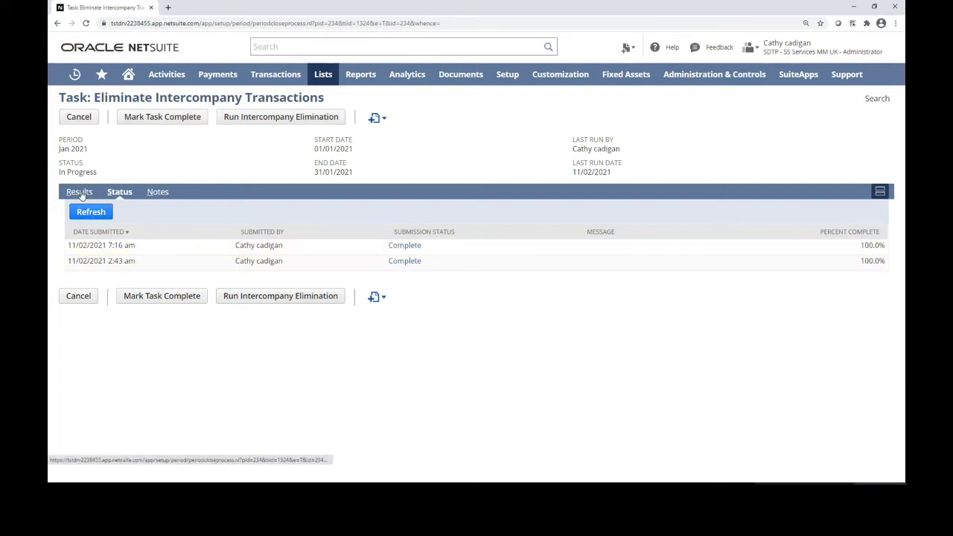
left_click(80, 191)
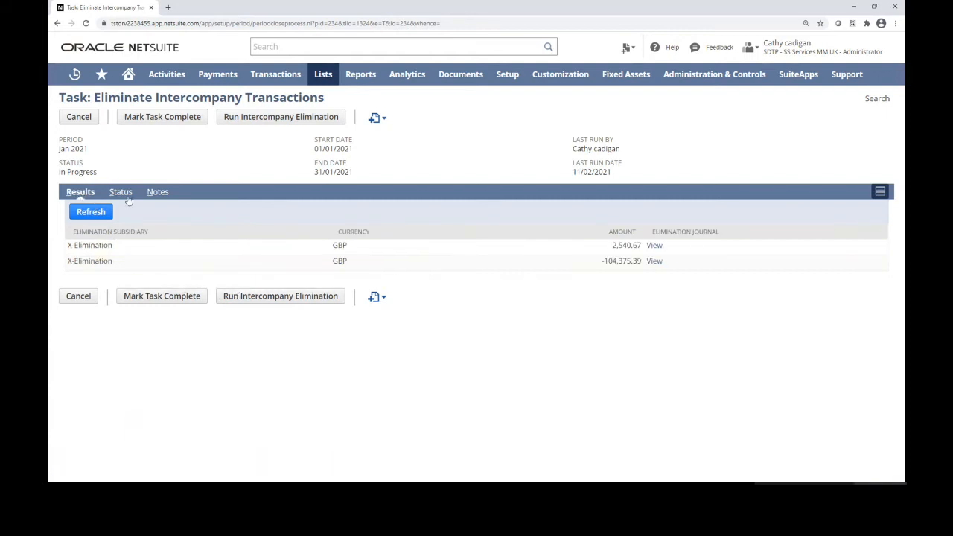
mouse_move(163, 256)
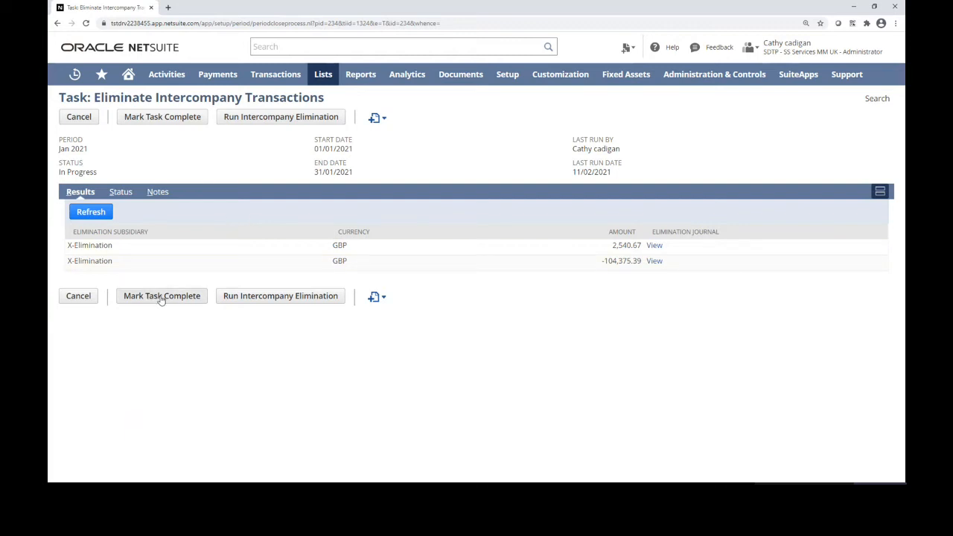
- Mark the elimination task complete and return to the home dashboard
left_click(160, 295)
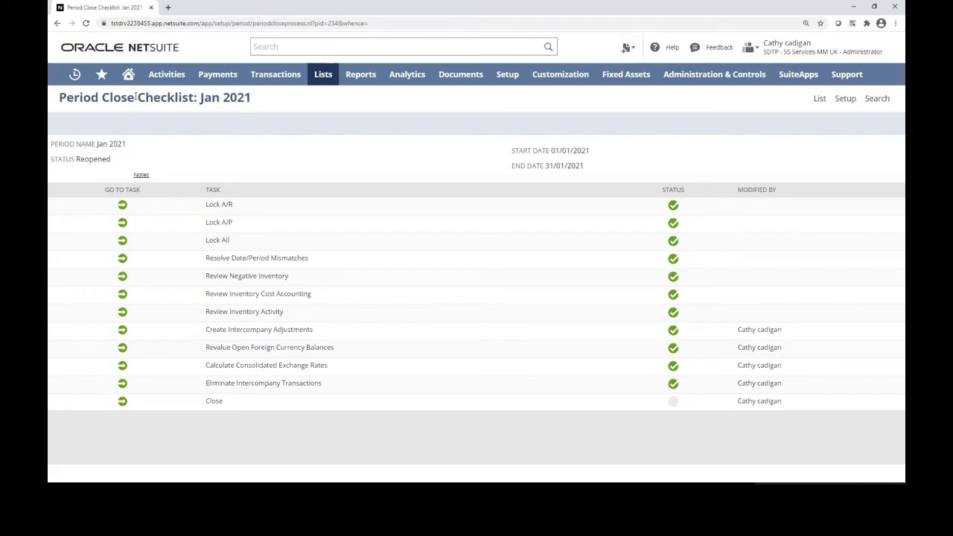
left_click(128, 75)
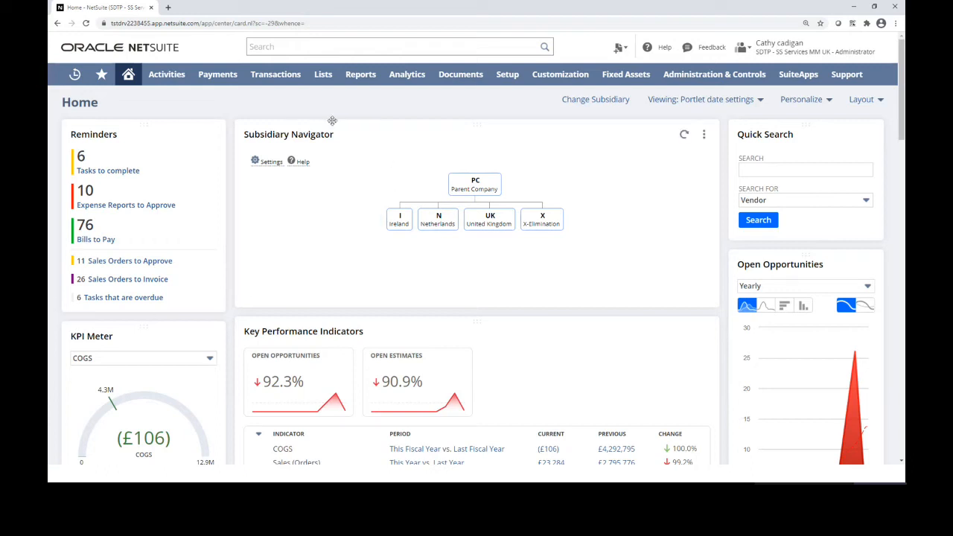
mouse_move(326, 154)
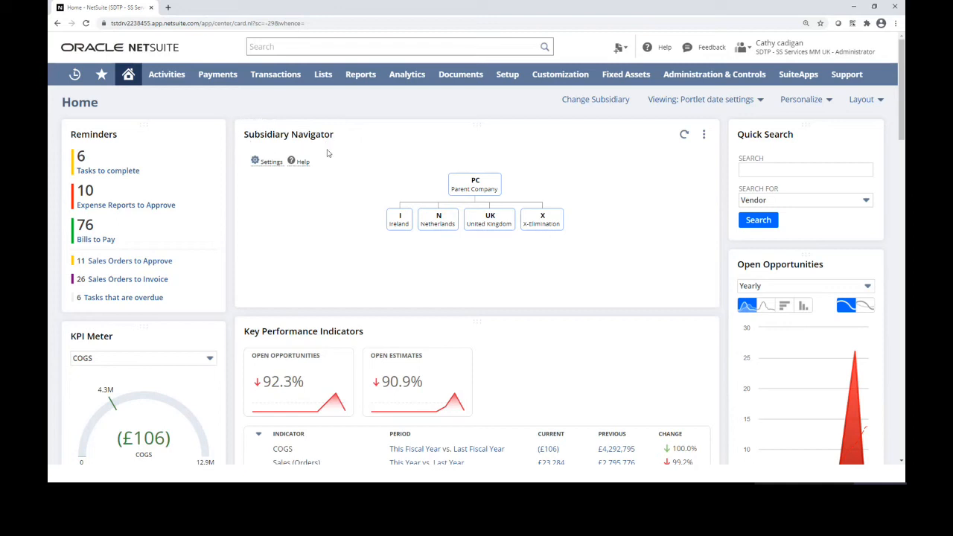
mouse_move(250, 250)
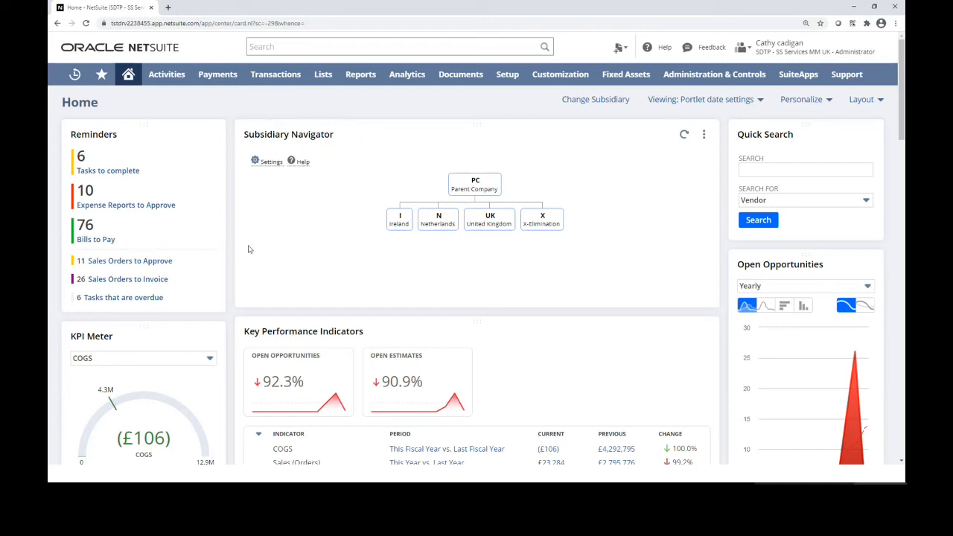
mouse_move(359, 290)
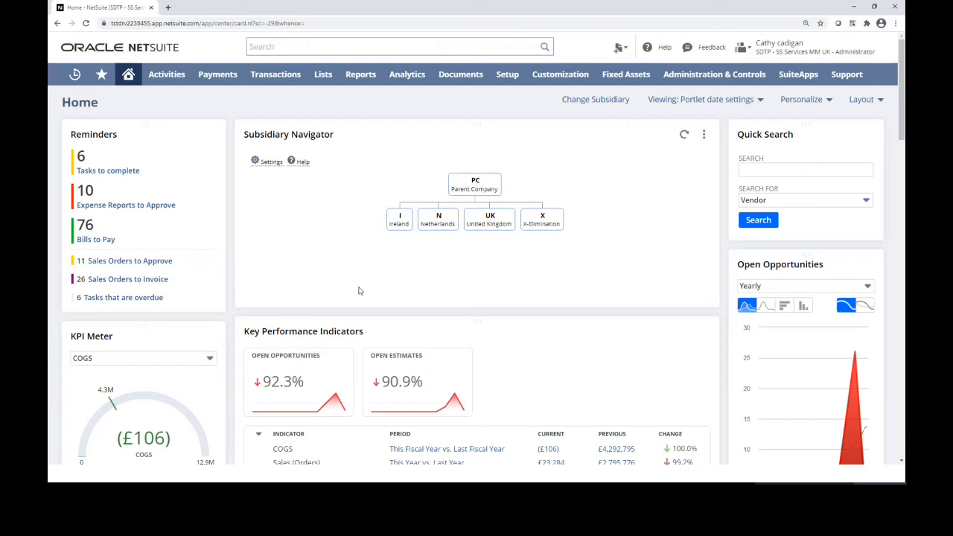
mouse_move(313, 280)
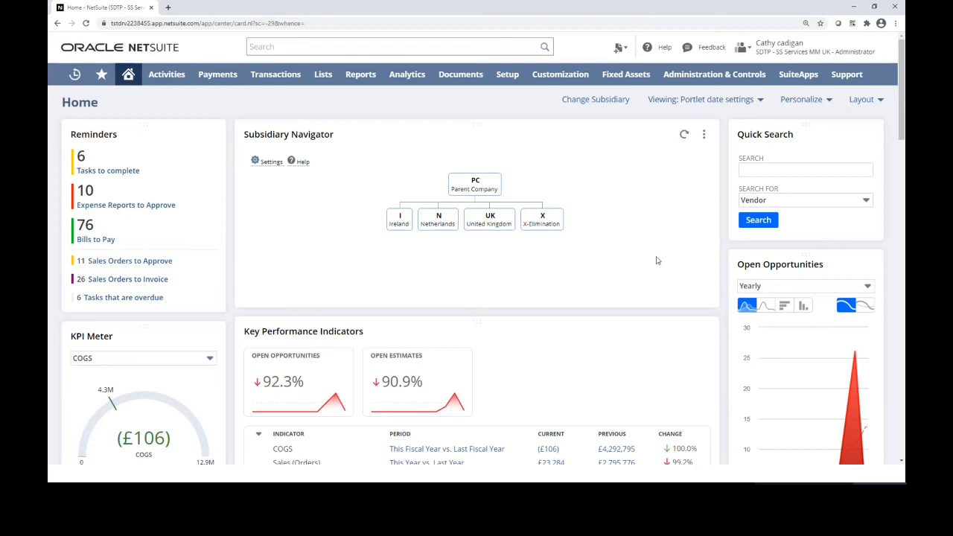
mouse_move(340, 247)
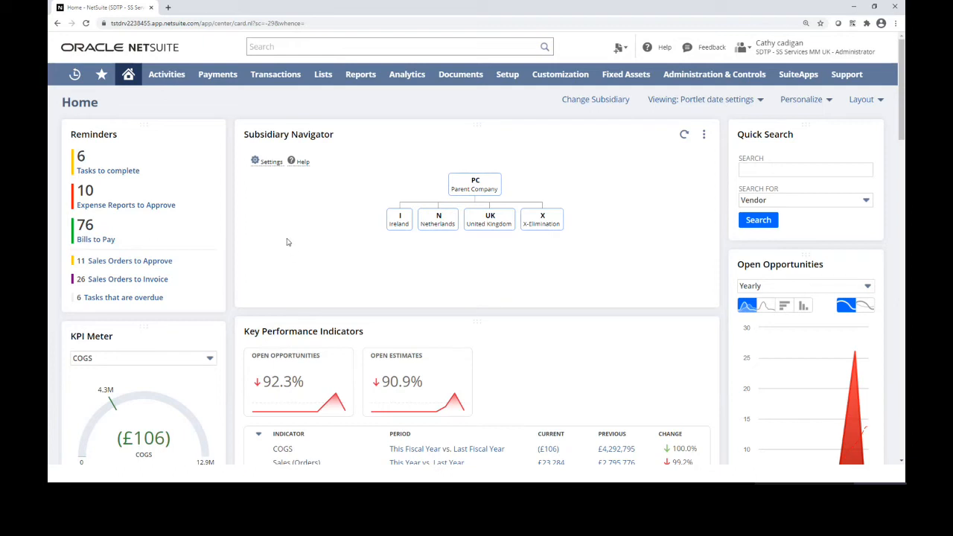
mouse_move(323, 238)
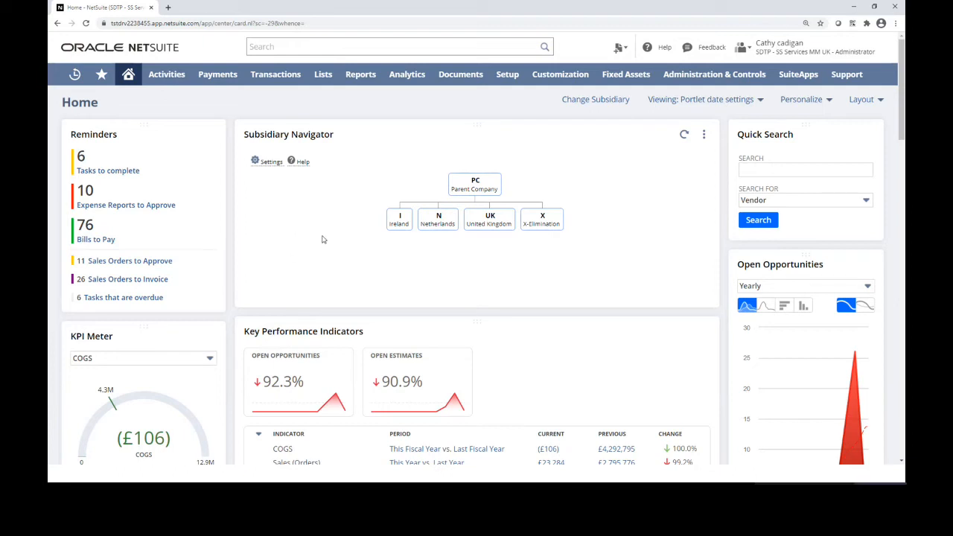
mouse_move(399, 246)
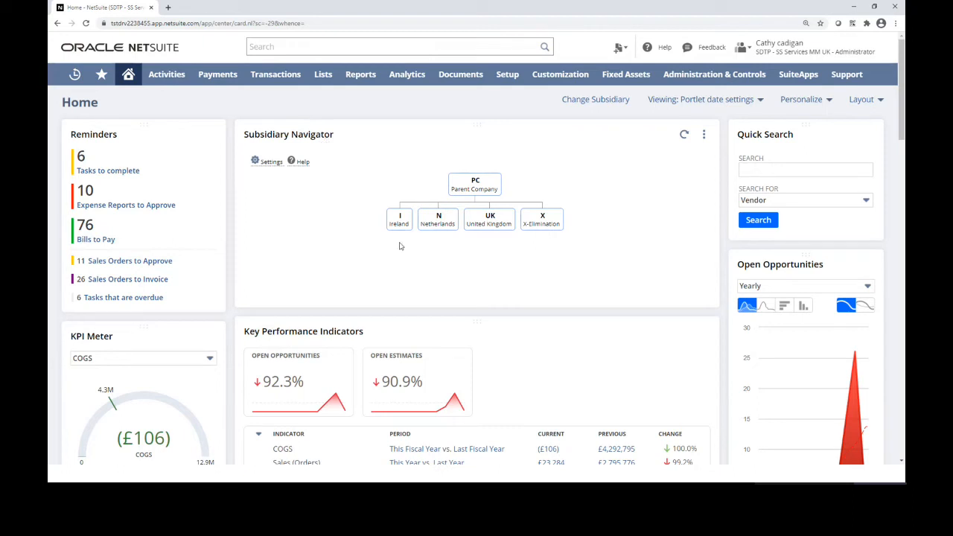
mouse_move(399, 219)
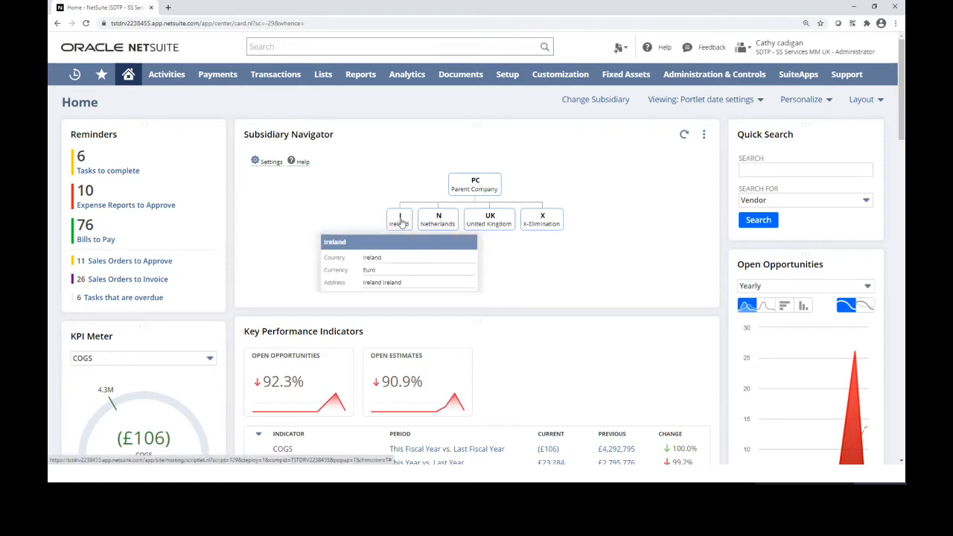
left_click(399, 219)
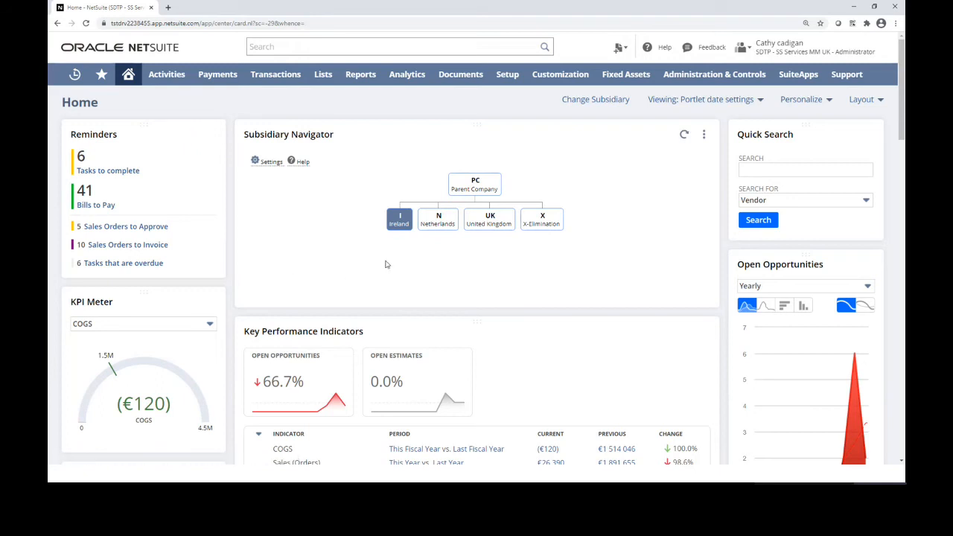
mouse_move(410, 246)
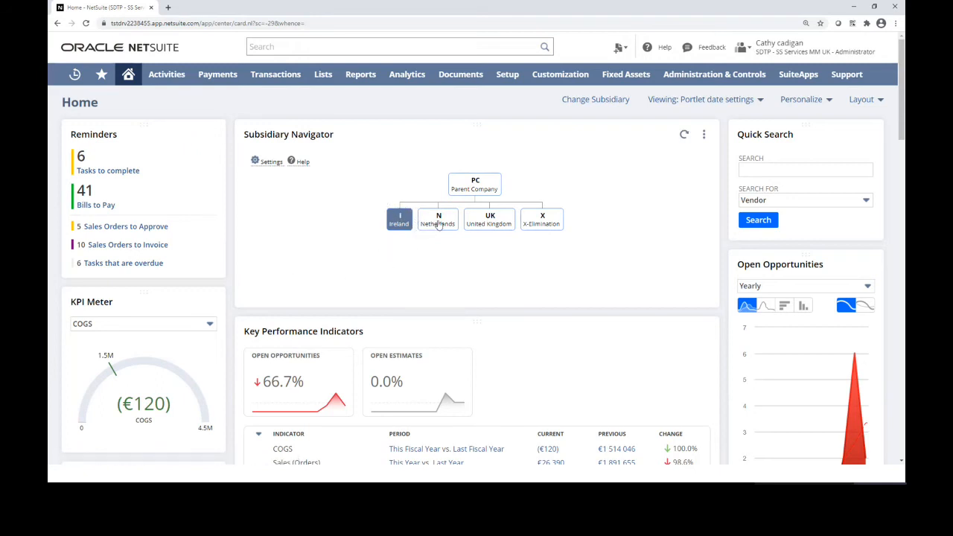
mouse_move(437, 218)
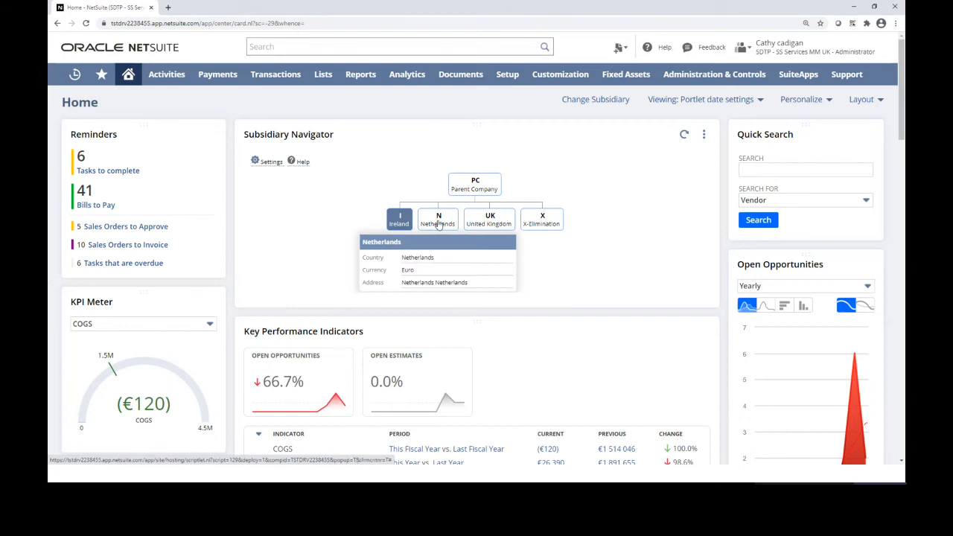
left_click(437, 218)
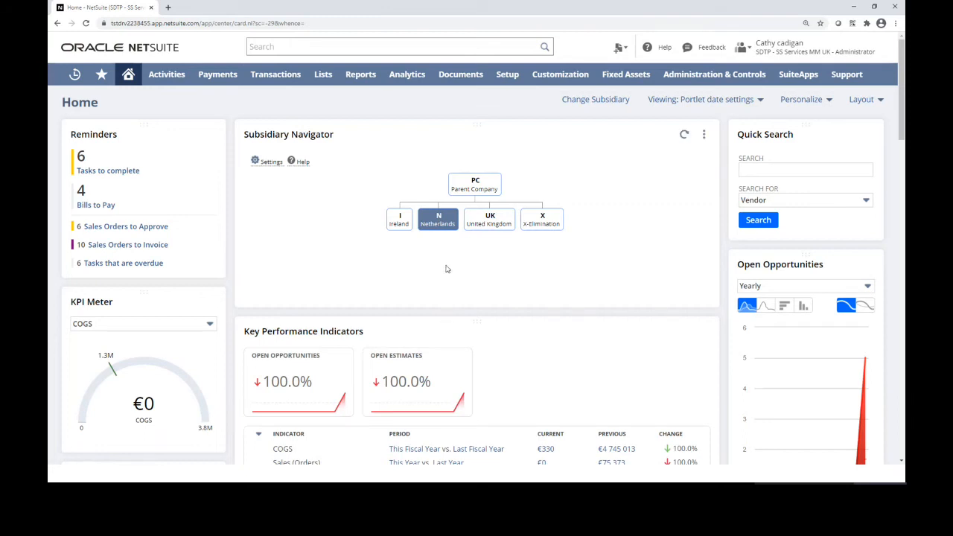
mouse_move(479, 202)
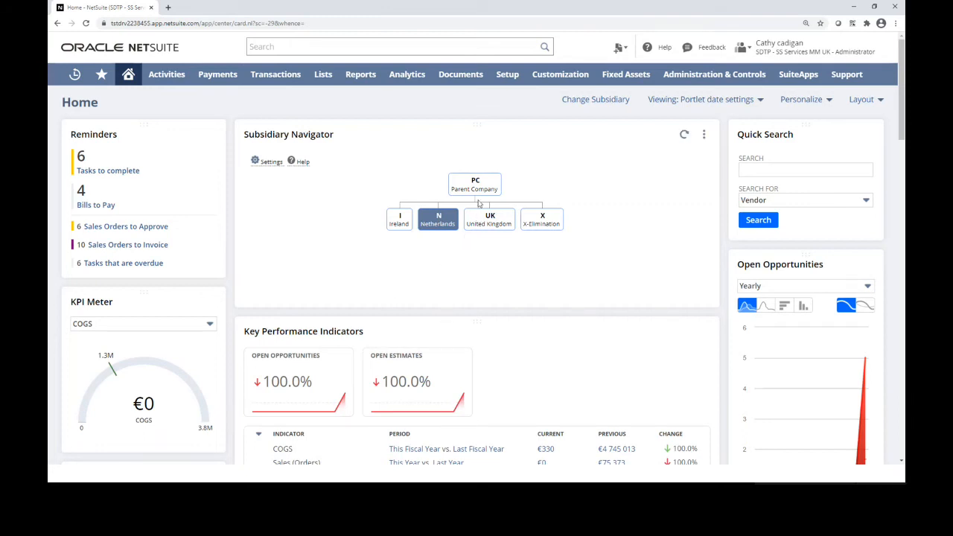
mouse_move(474, 185)
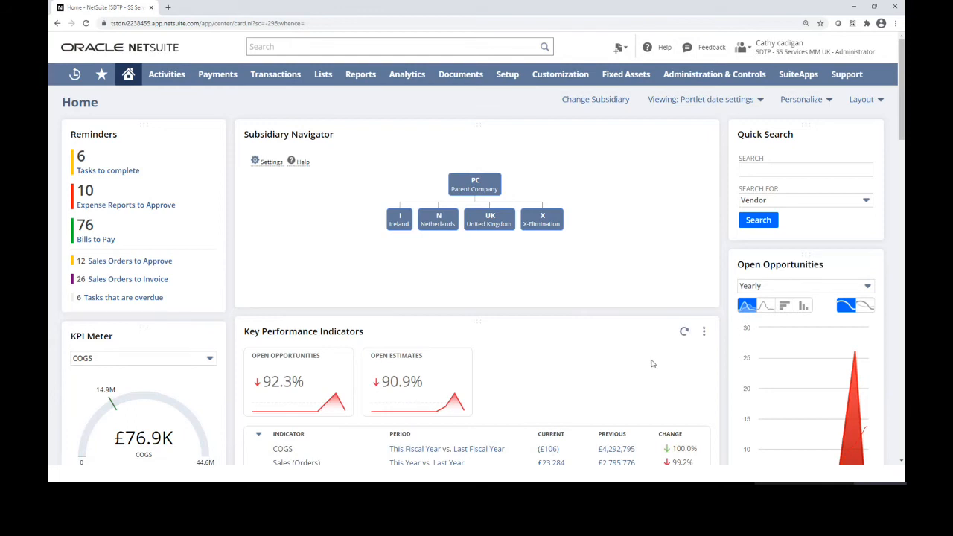
mouse_move(390, 326)
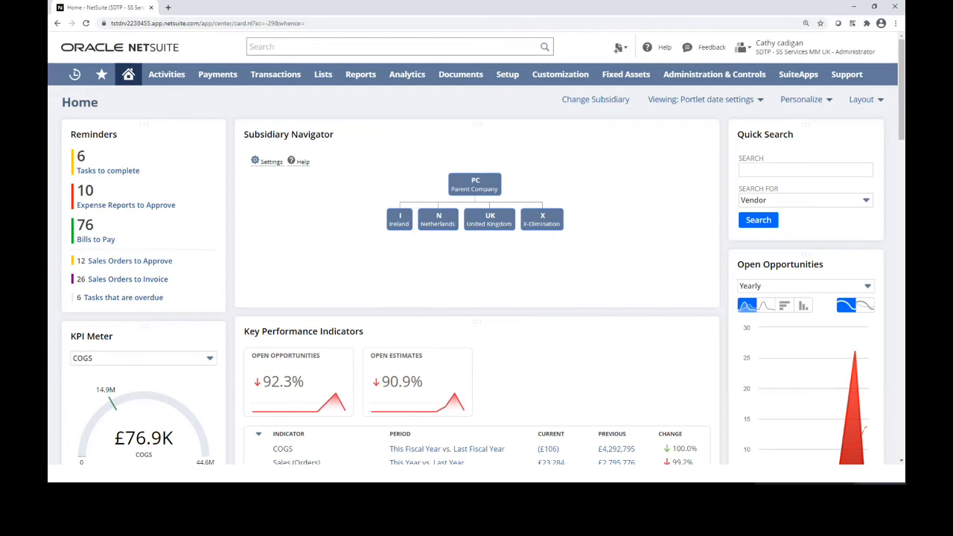
mouse_move(361, 74)
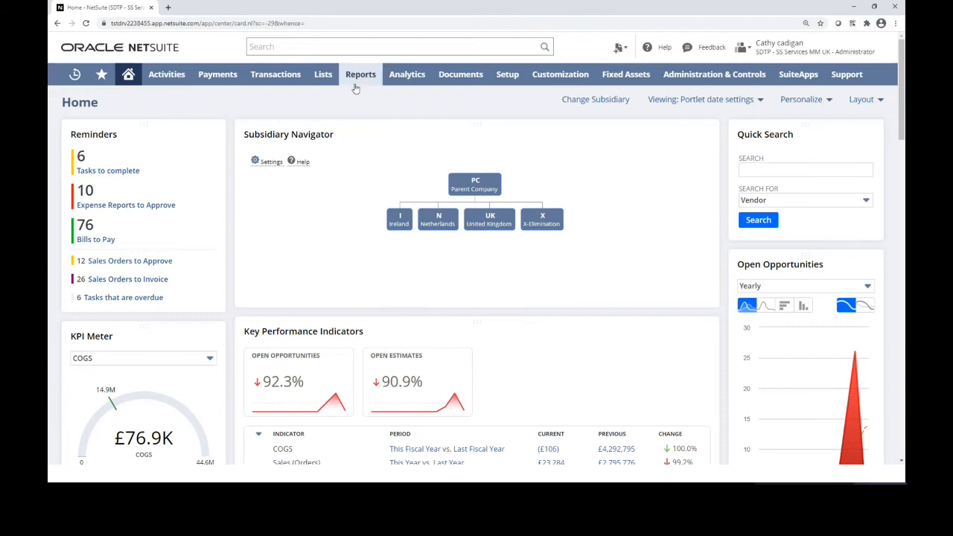
- Open the Balance Sheet report from the Reports menu for the consolidated parent company
left_click(361, 75)
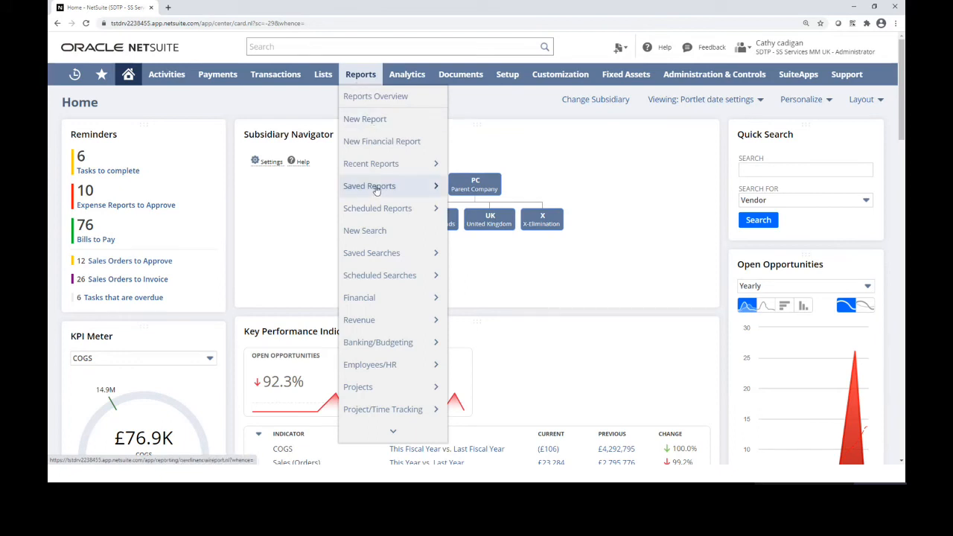
mouse_move(359, 298)
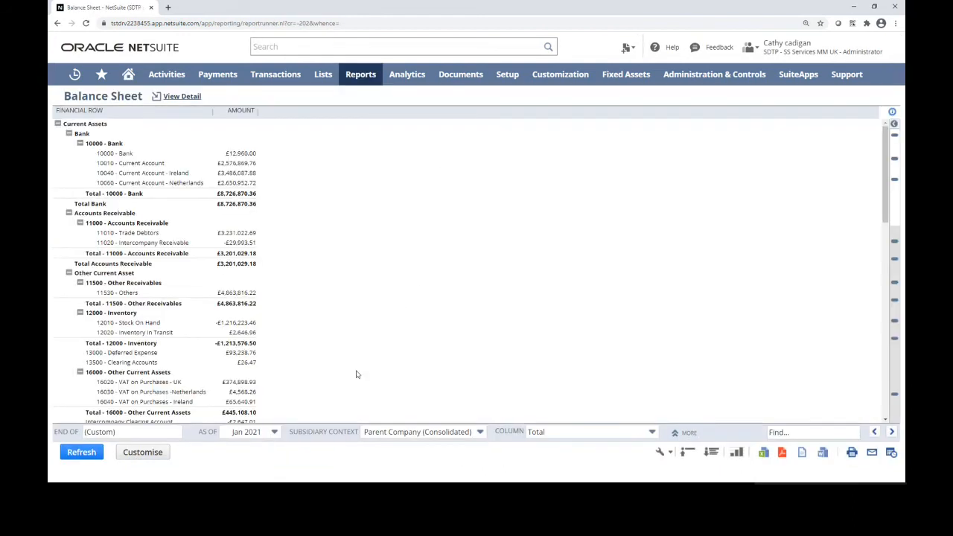
mouse_move(415, 416)
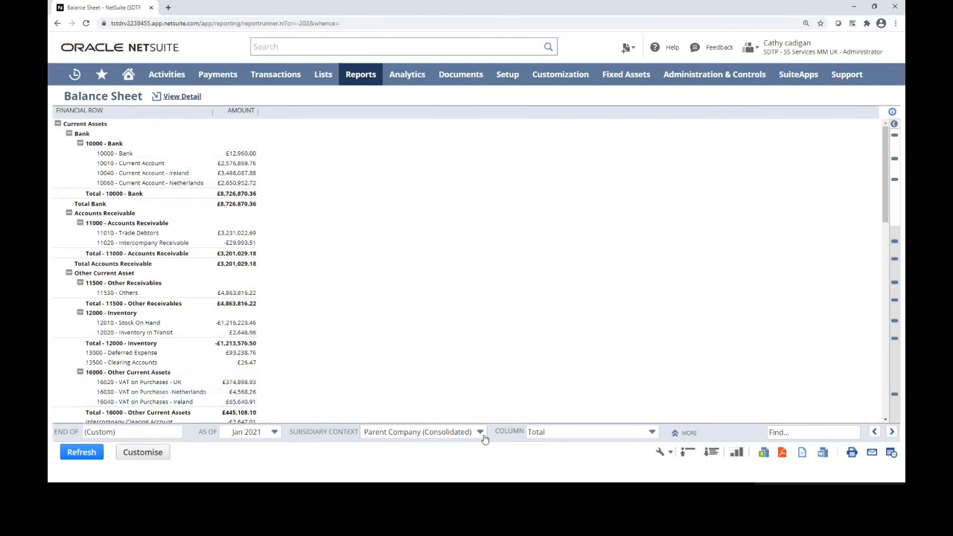
- Refresh the January 2021 Balance Sheet with the subsidiary context set to Ireland, in euros
left_click(480, 432)
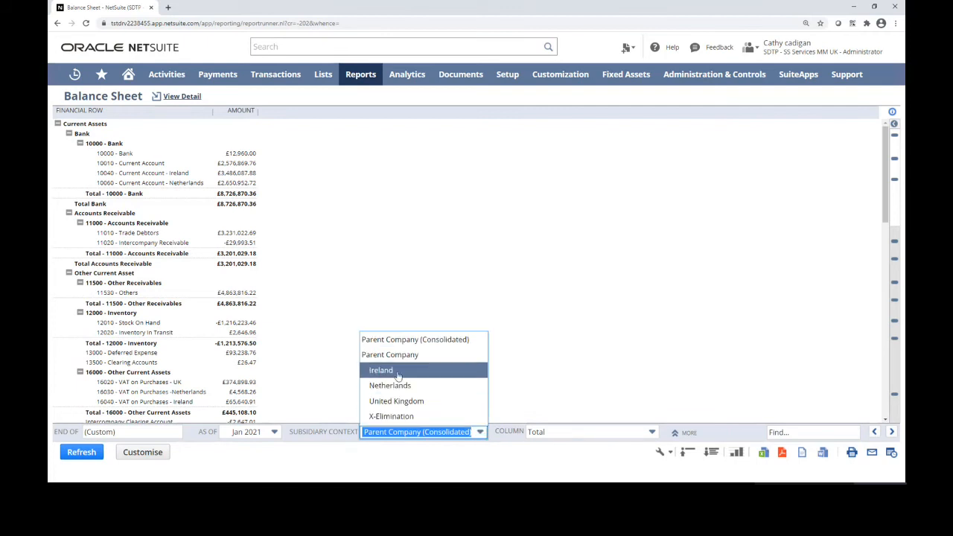
left_click(381, 369)
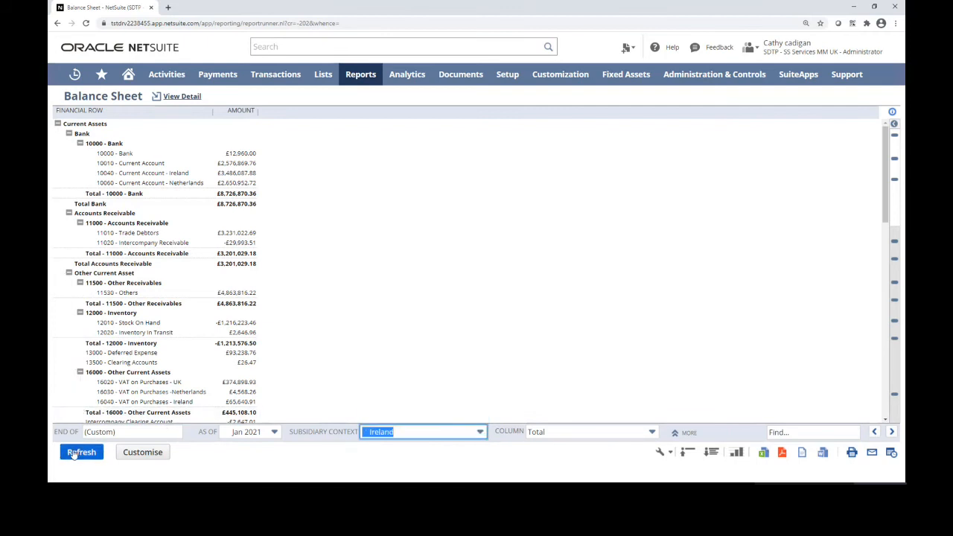
left_click(81, 453)
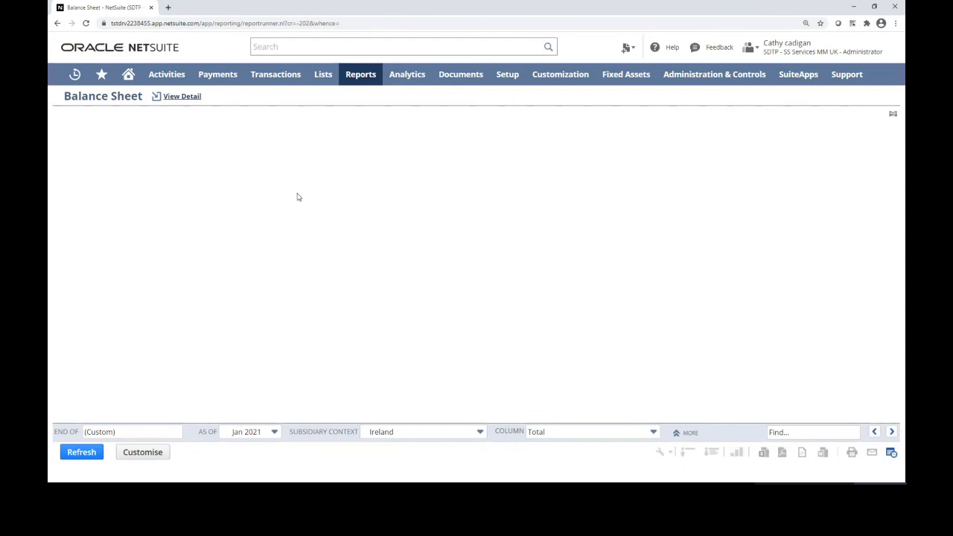
left_click(80, 453)
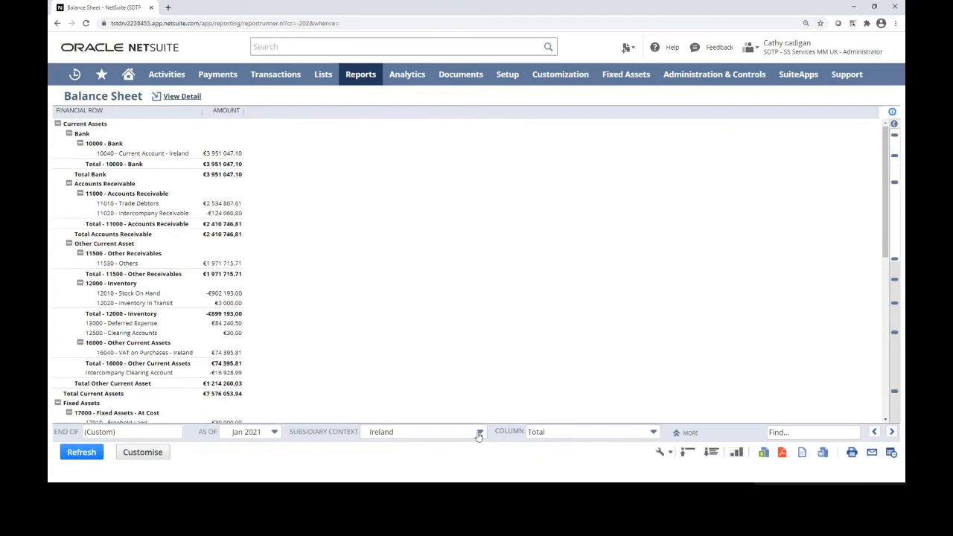
- Reset the subsidiary context to Parent Company (Consolidated)
left_click(479, 431)
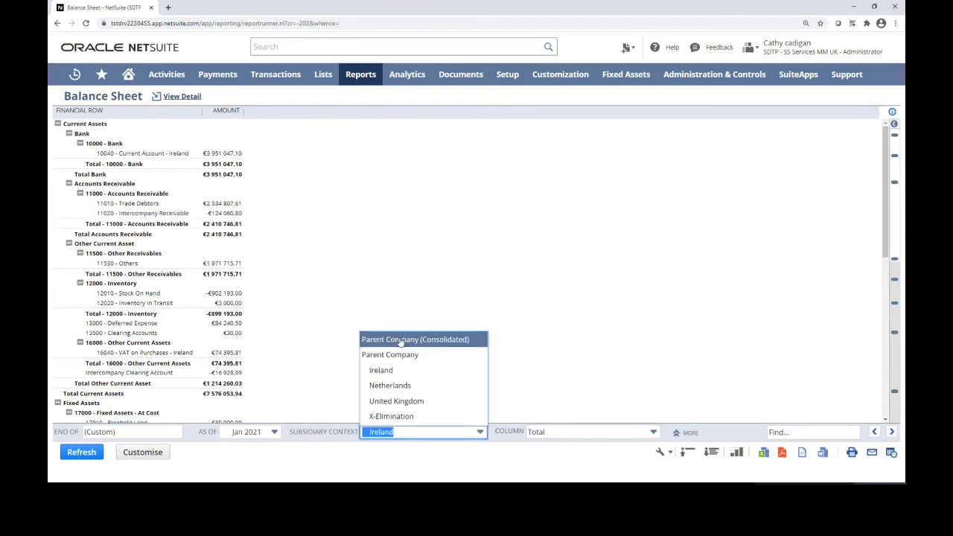
left_click(414, 339)
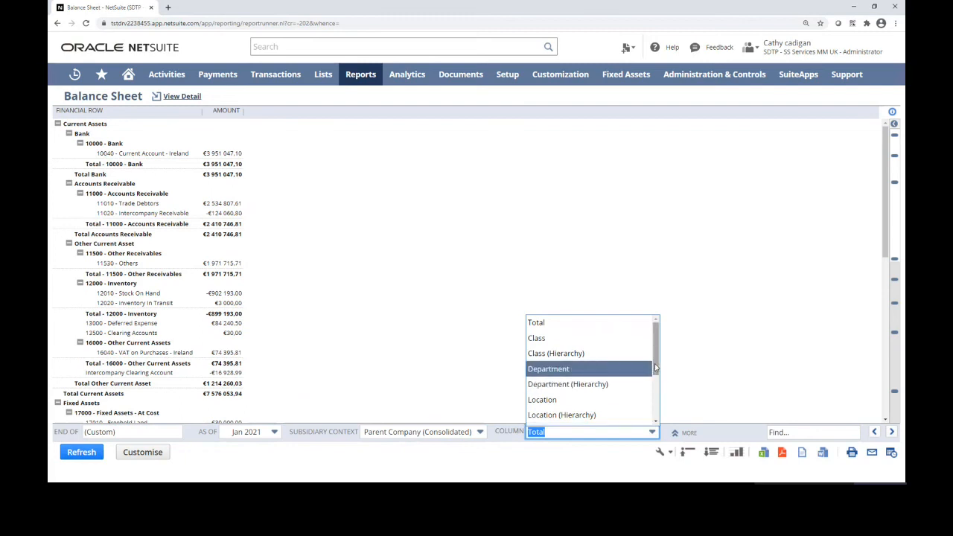
- Refresh the Balance Sheet with Column set to Subsidiary, showing Ireland, Netherlands, UK, Elimination and Total
scroll("down", 3)
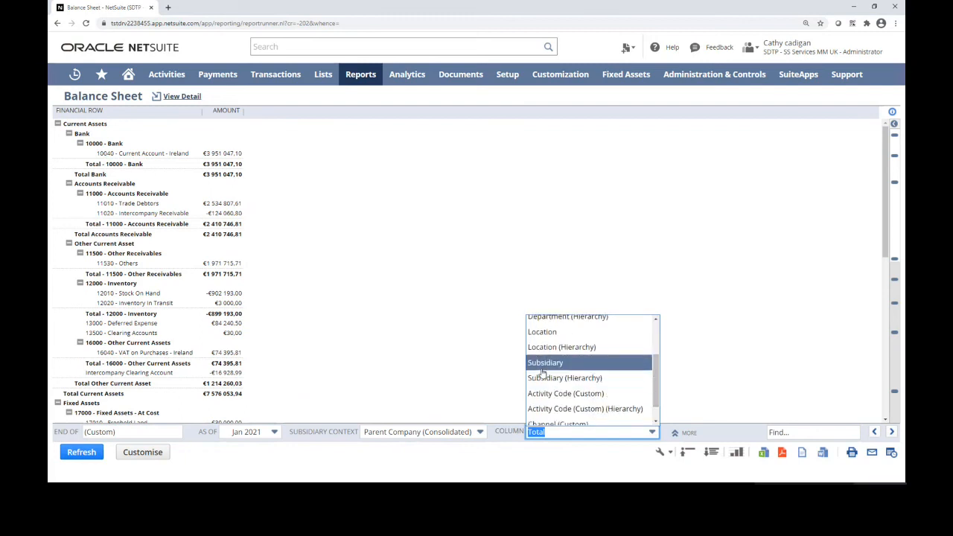
left_click(545, 363)
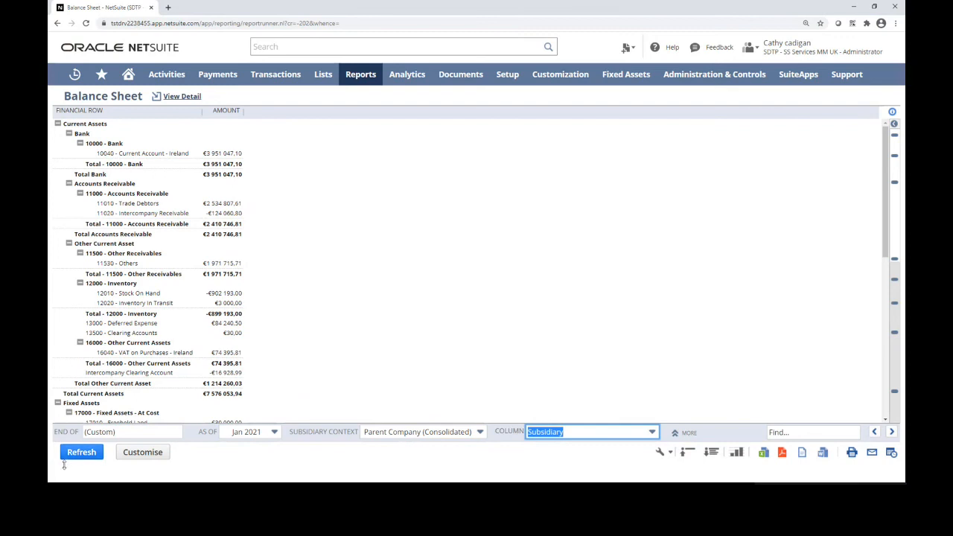
left_click(81, 453)
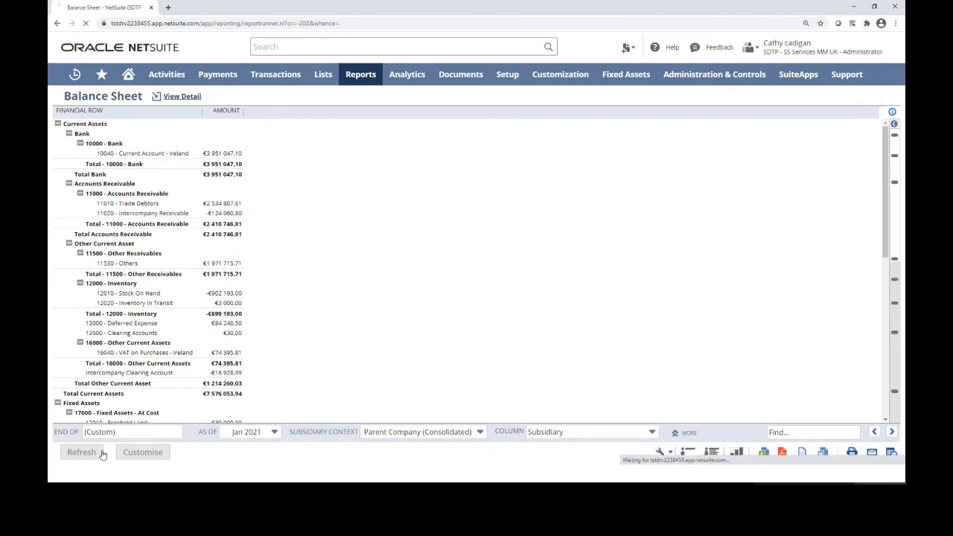
left_click(80, 453)
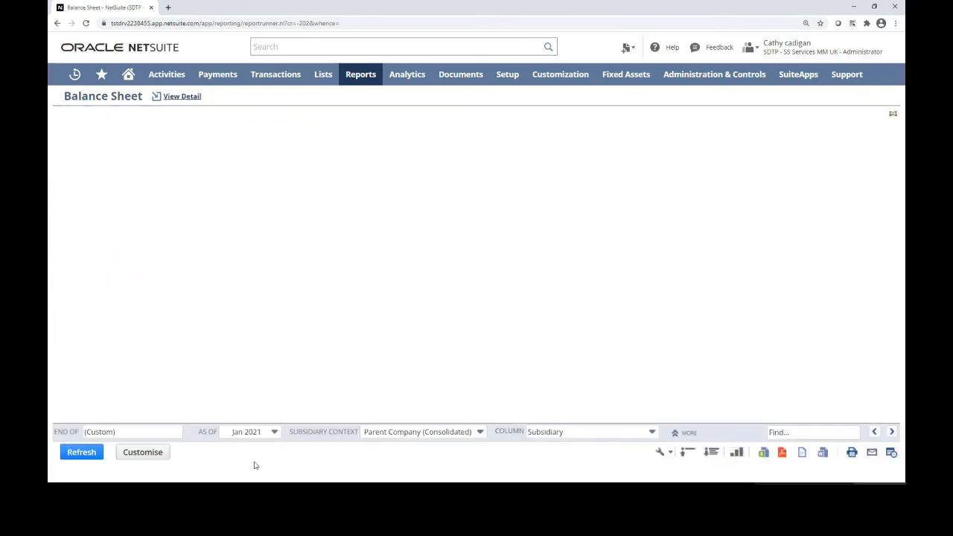
left_click(81, 453)
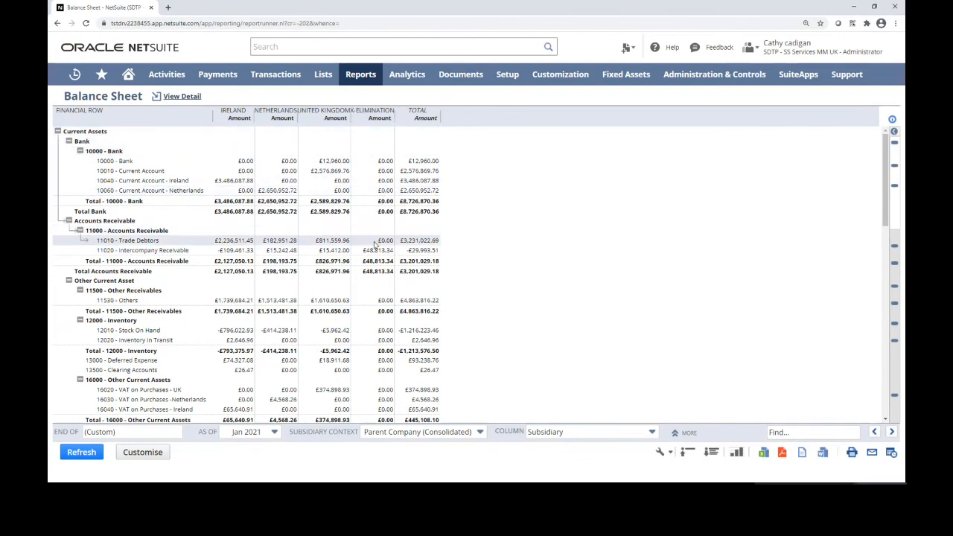
mouse_move(373, 250)
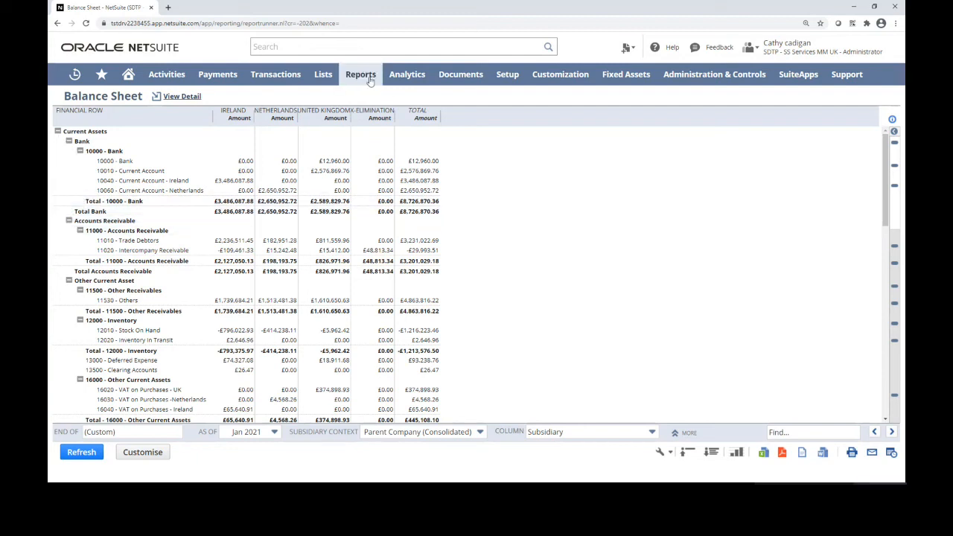
- Refresh the Profit and Loss report with Column set to Subsidiary for the consolidated parent
left_click(360, 75)
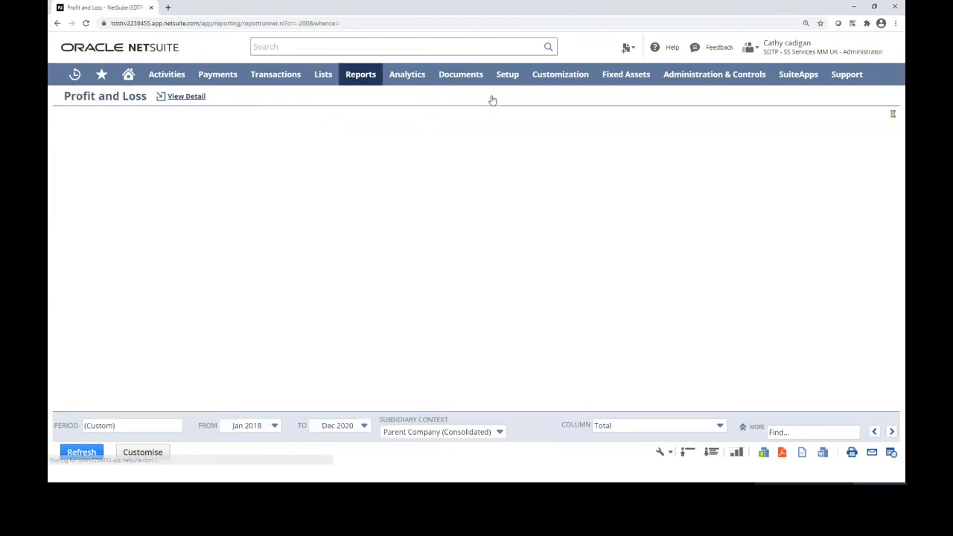
left_click(80, 453)
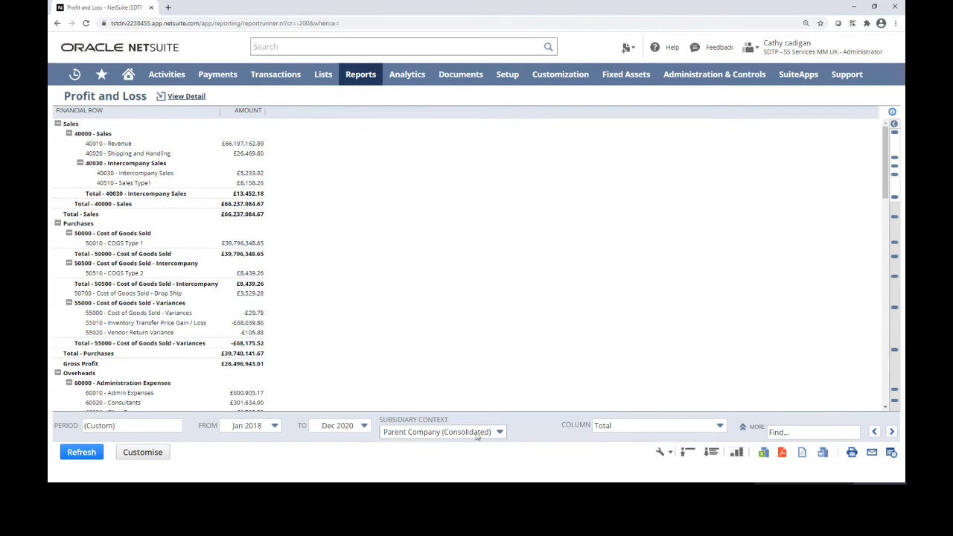
left_click(658, 426)
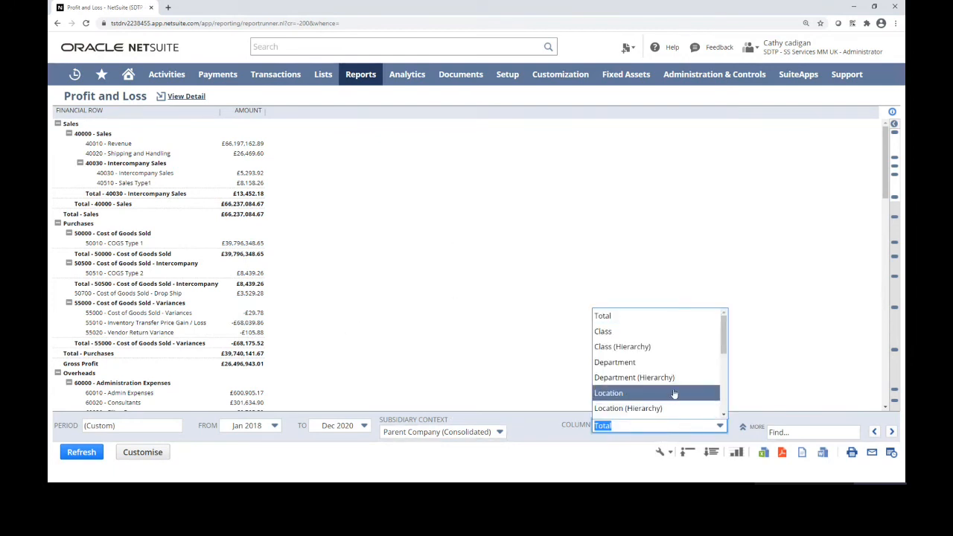
scroll("down", 3)
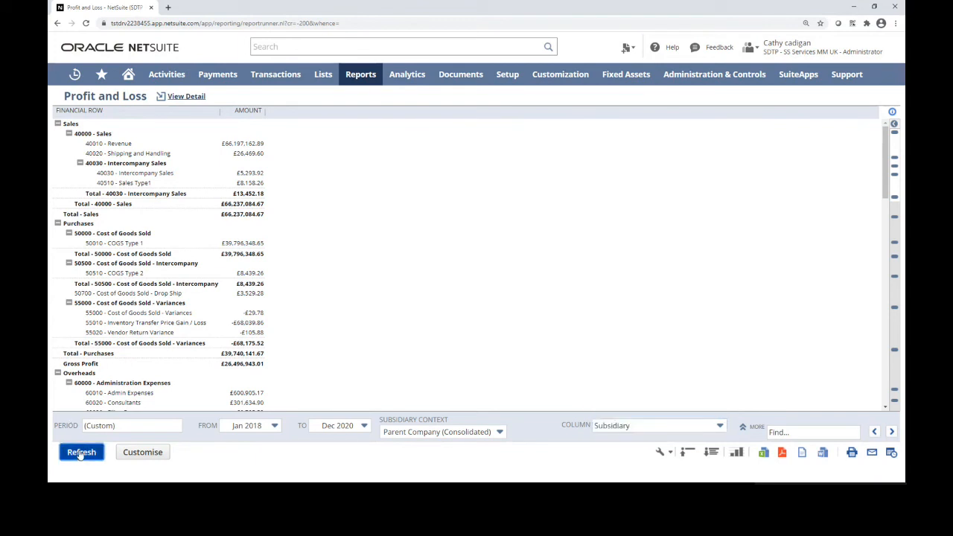
left_click(80, 452)
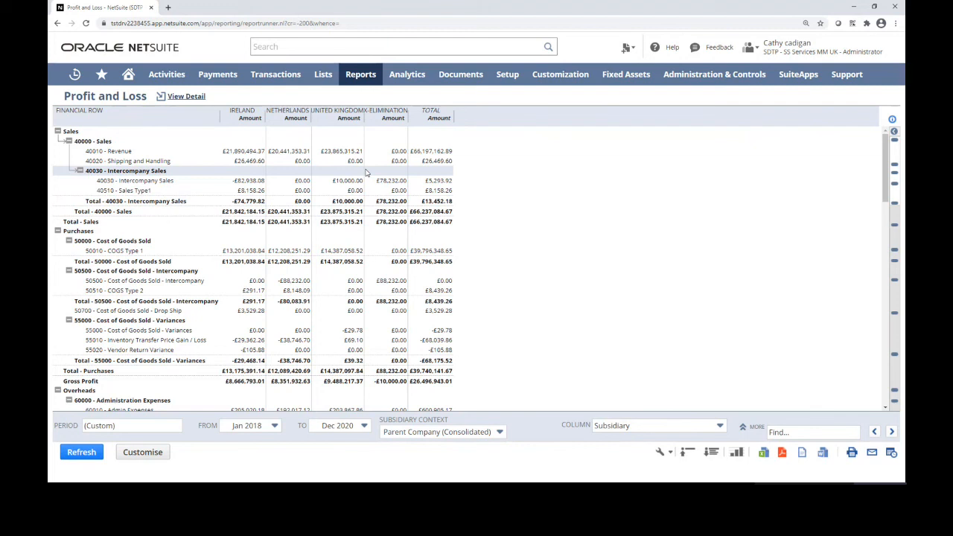
- Run the A/P Aging Summary for Parent Company (Consolidated) from Vendors/Payables reports
left_click(360, 74)
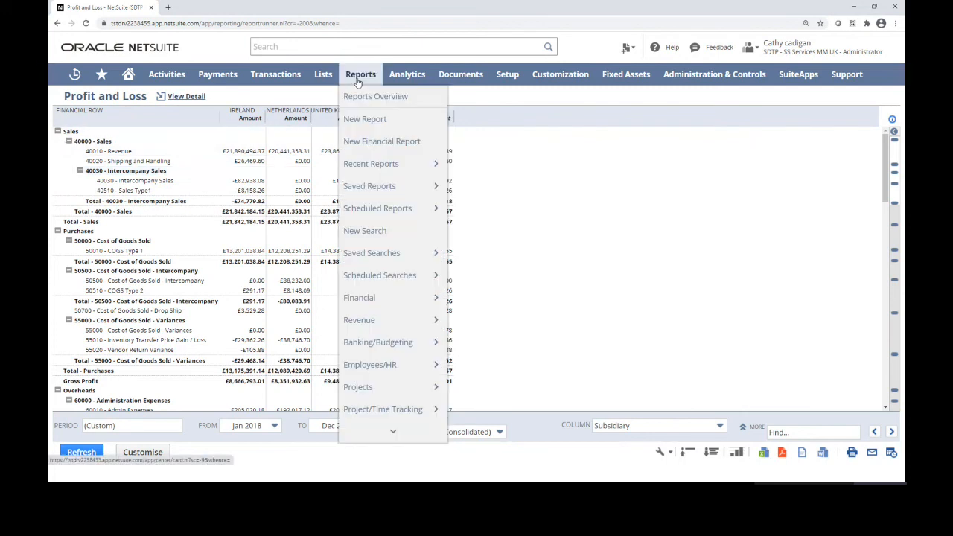
mouse_move(384, 298)
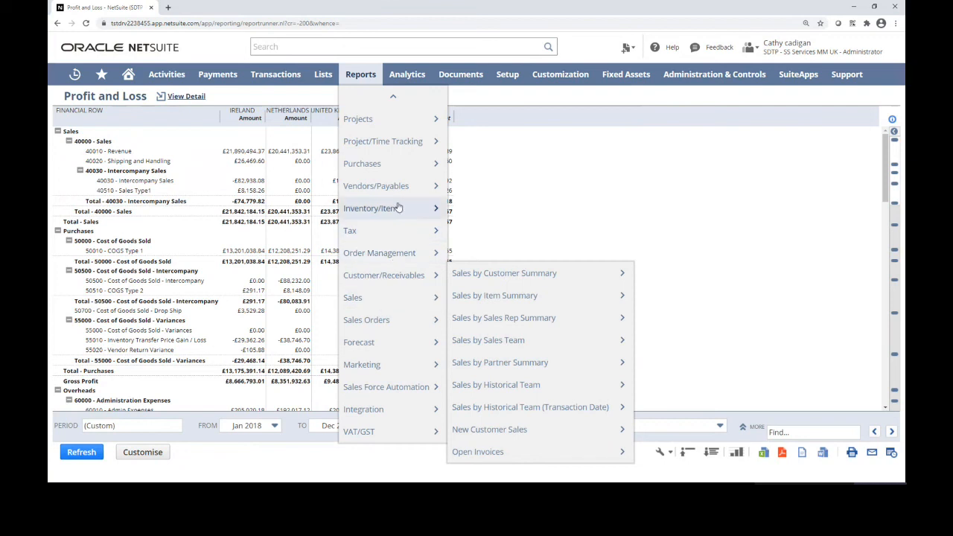
mouse_move(375, 185)
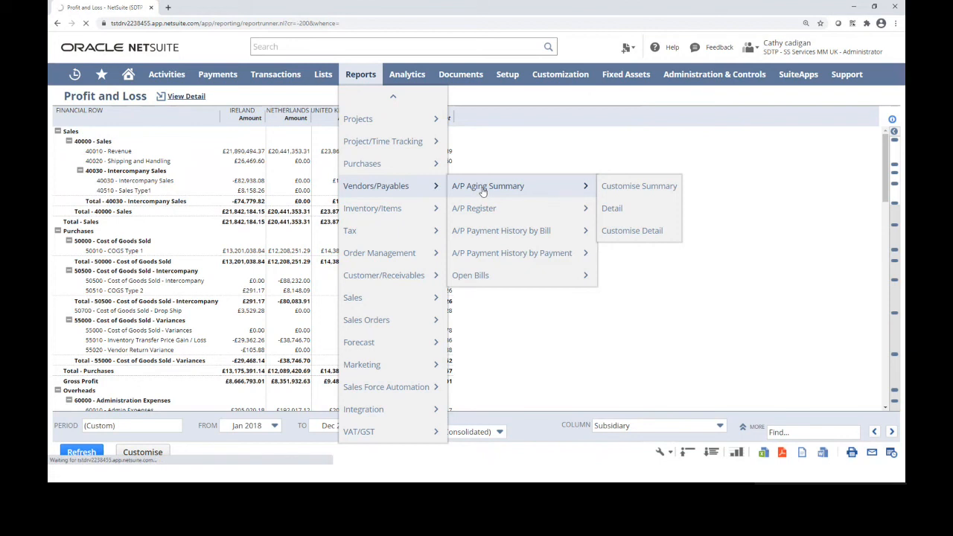
left_click(488, 185)
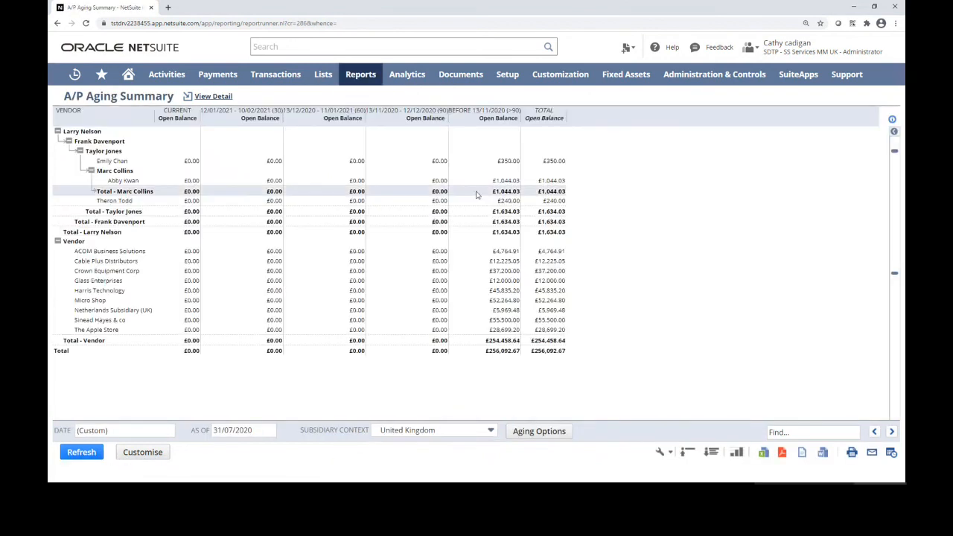
left_click(490, 430)
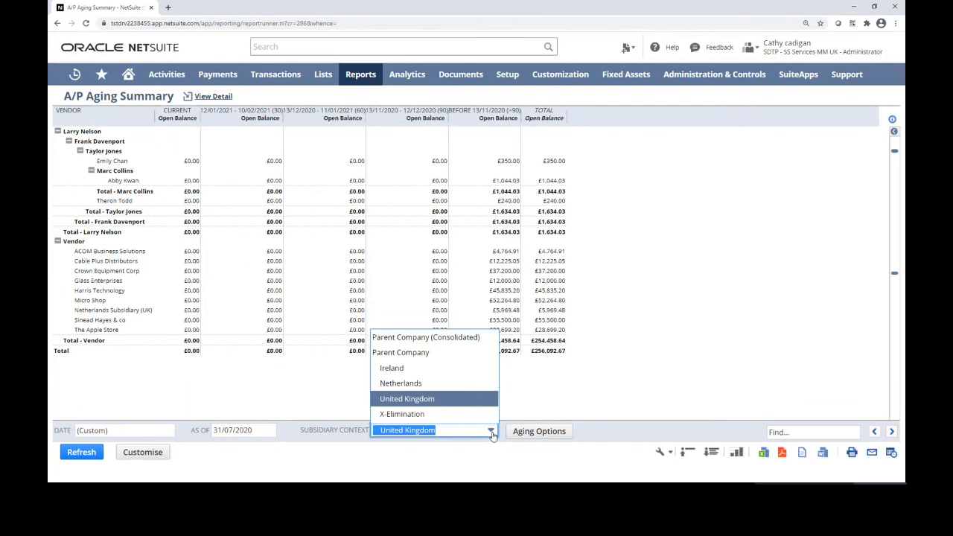
left_click(426, 336)
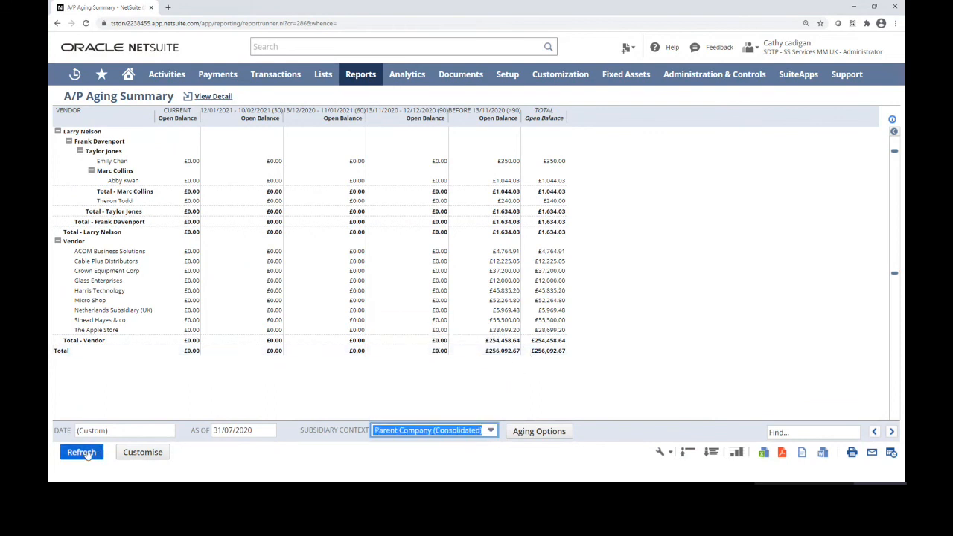
left_click(81, 453)
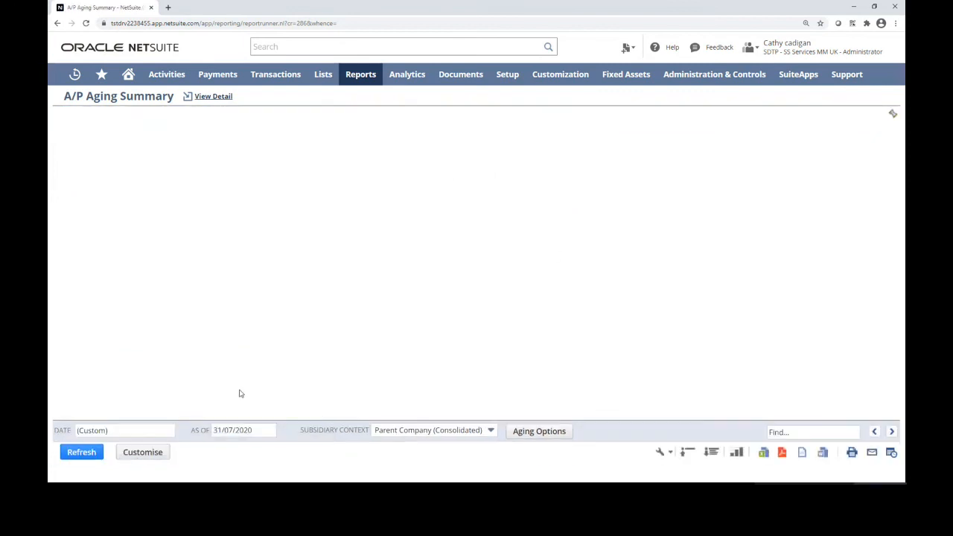
- Rerun the A/P Aging Summary for Ireland, listing vendor balances totalling €339,693.25
left_click(81, 453)
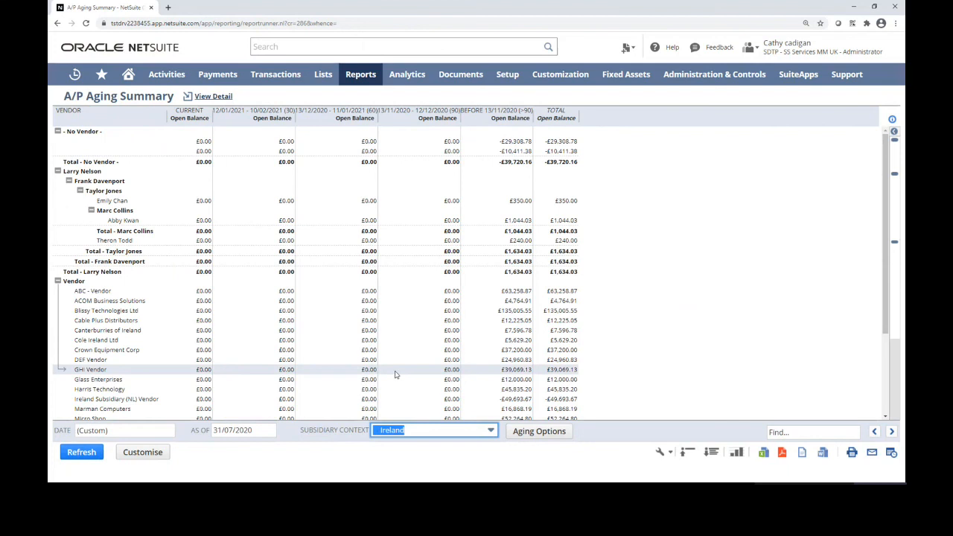
left_click(80, 453)
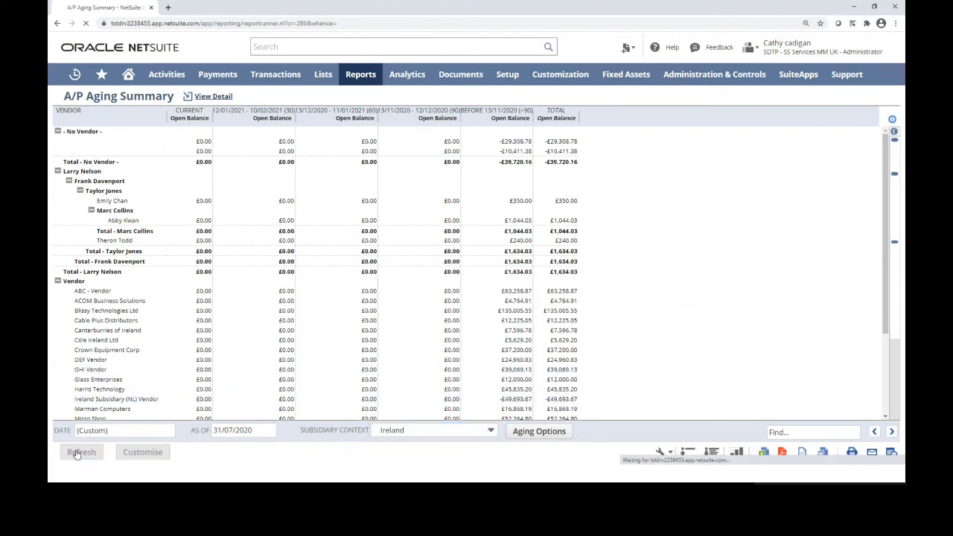
left_click(81, 453)
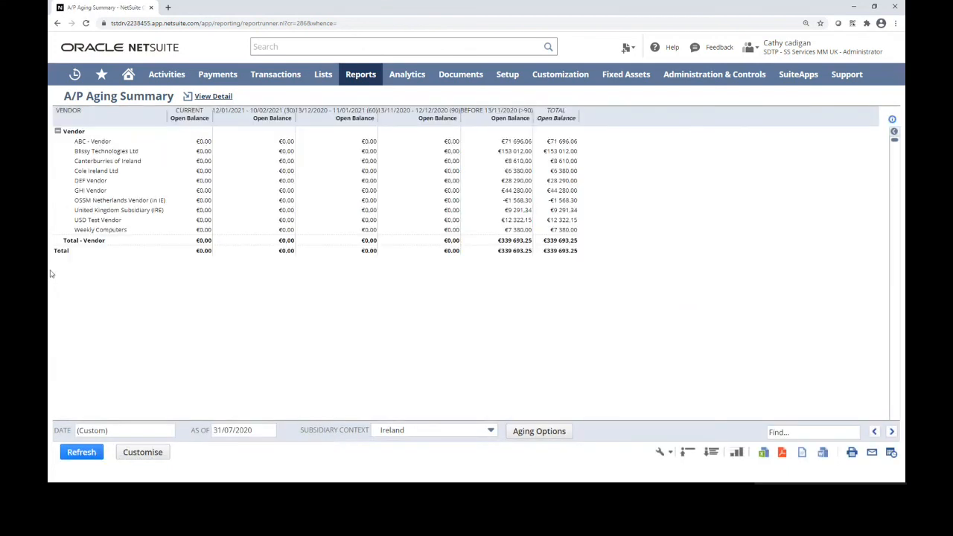
mouse_move(339, 276)
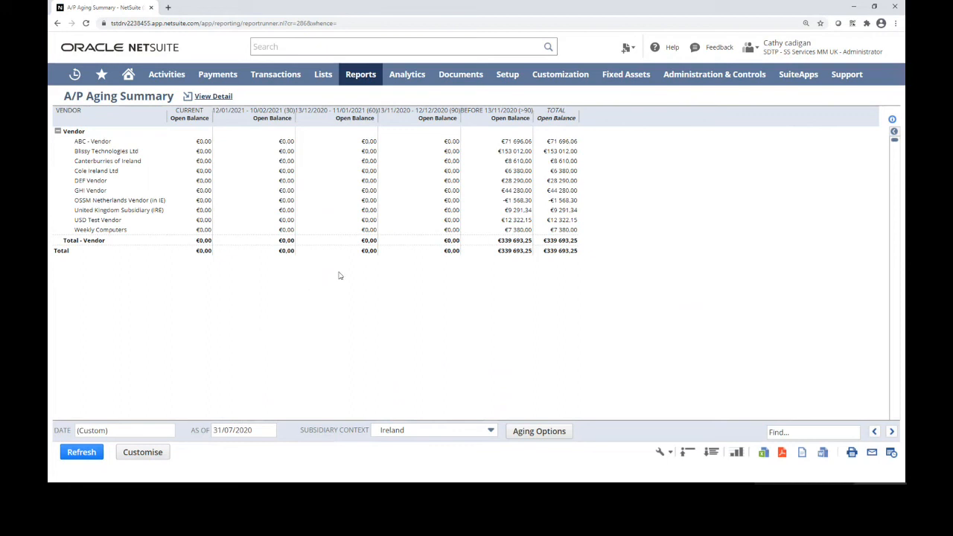
mouse_move(384, 260)
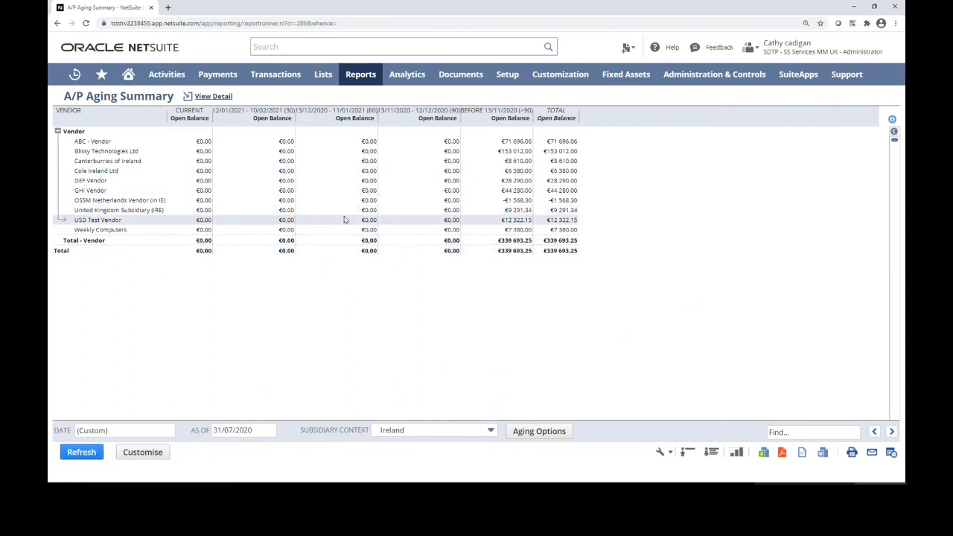
left_click(360, 74)
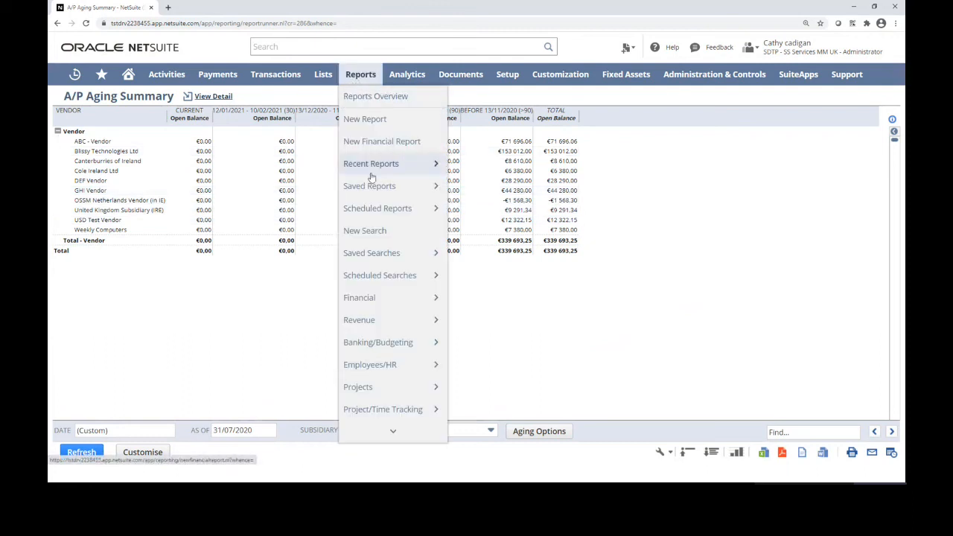
mouse_move(378, 229)
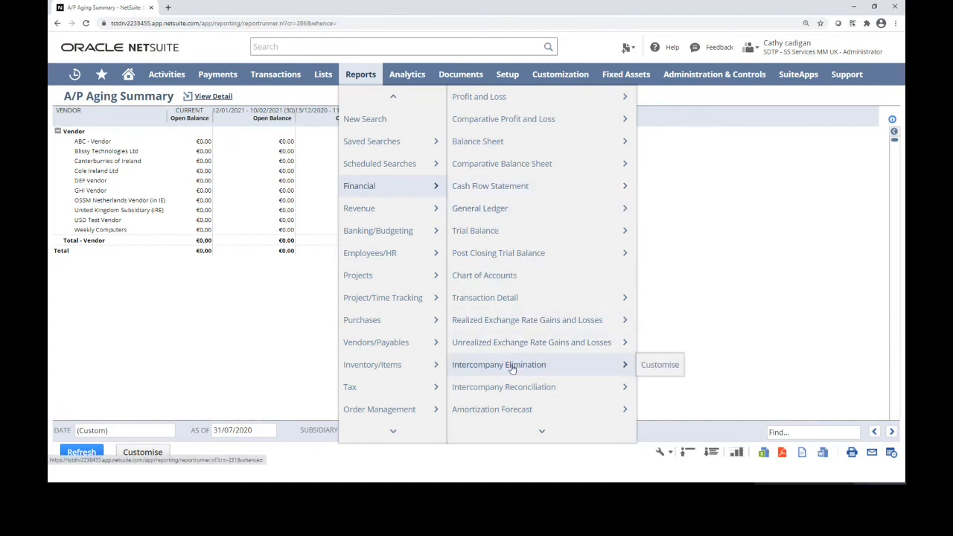
mouse_move(512, 387)
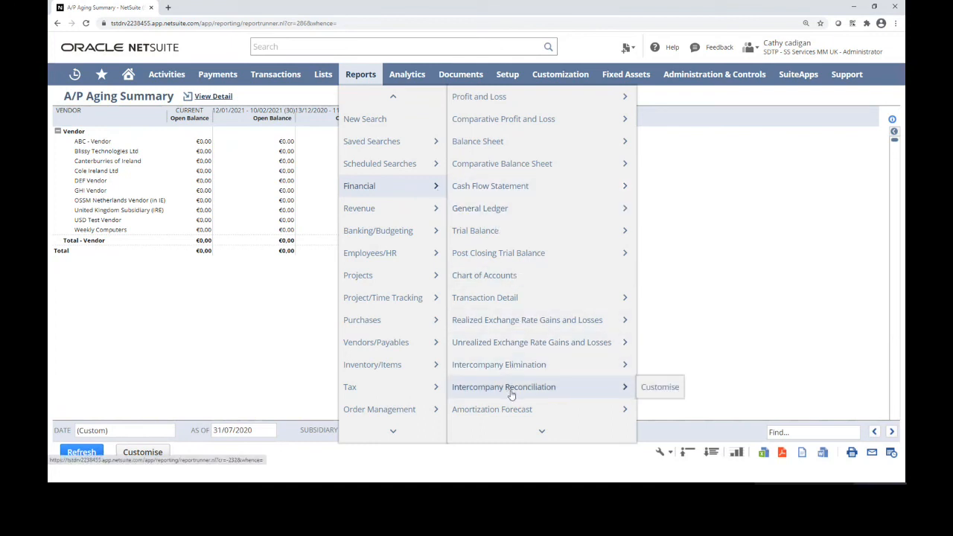
- Open the Intercompany Reconciliation report showing Ireland's mismatched intercompany purchase and sales orders
left_click(503, 387)
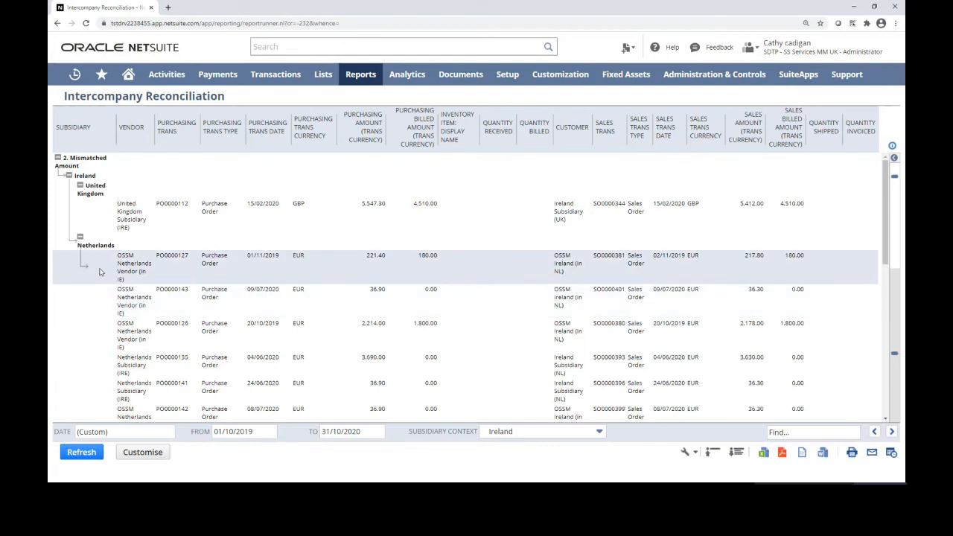
mouse_move(578, 275)
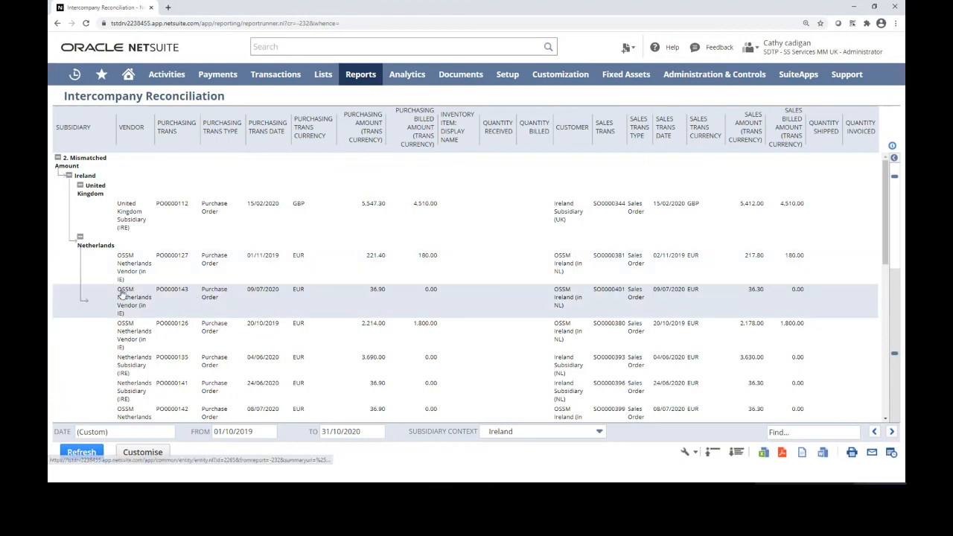
left_click(360, 74)
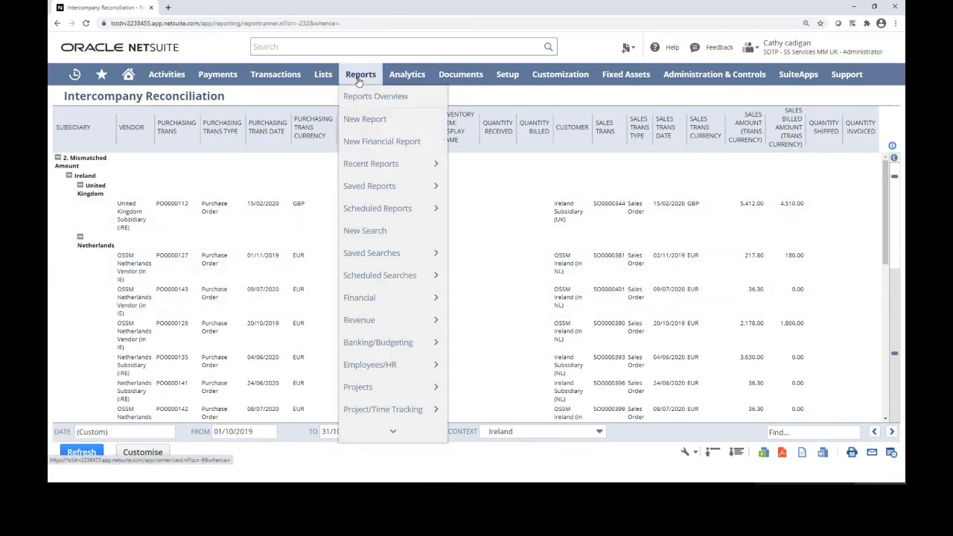
mouse_move(361, 298)
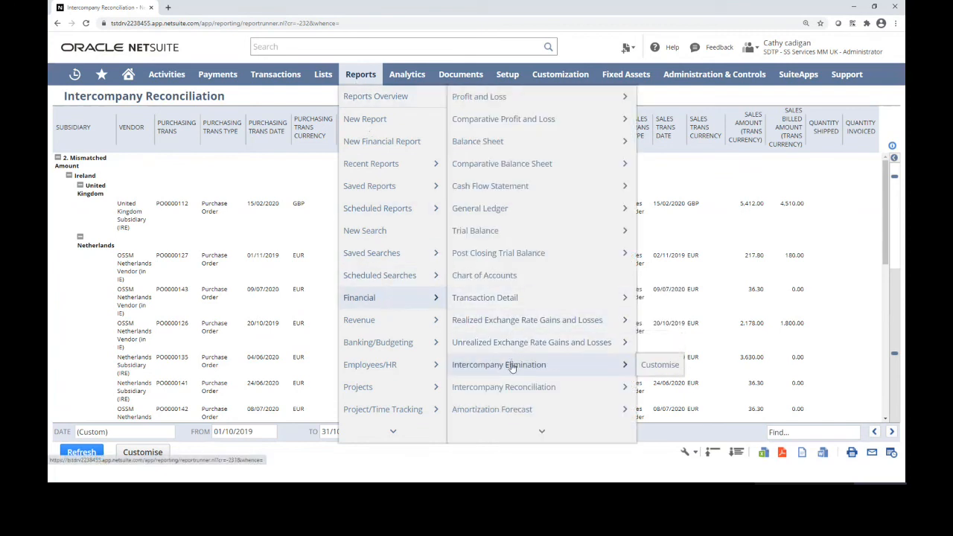
- Open the Intercompany Elimination report listing elimination journals between UK, Netherlands and Ireland
left_click(498, 364)
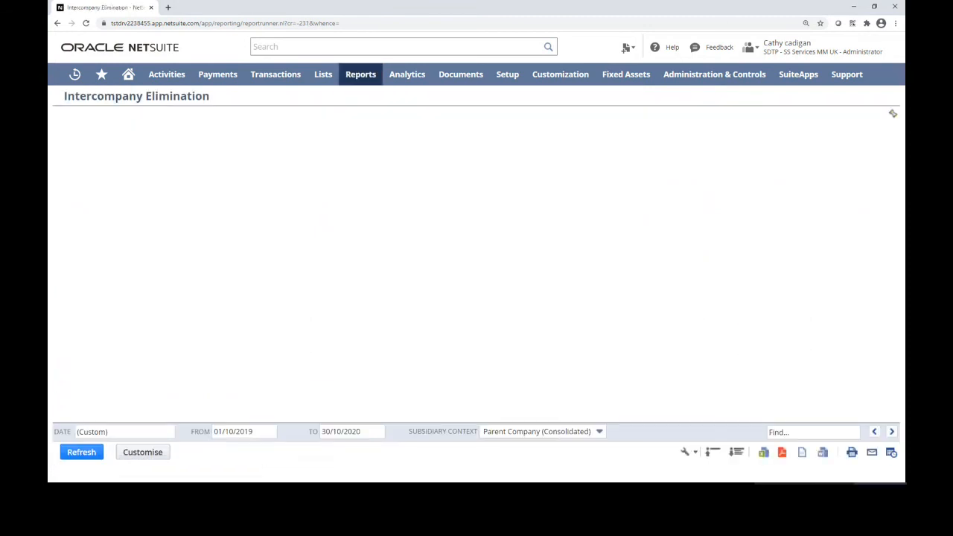
left_click(80, 453)
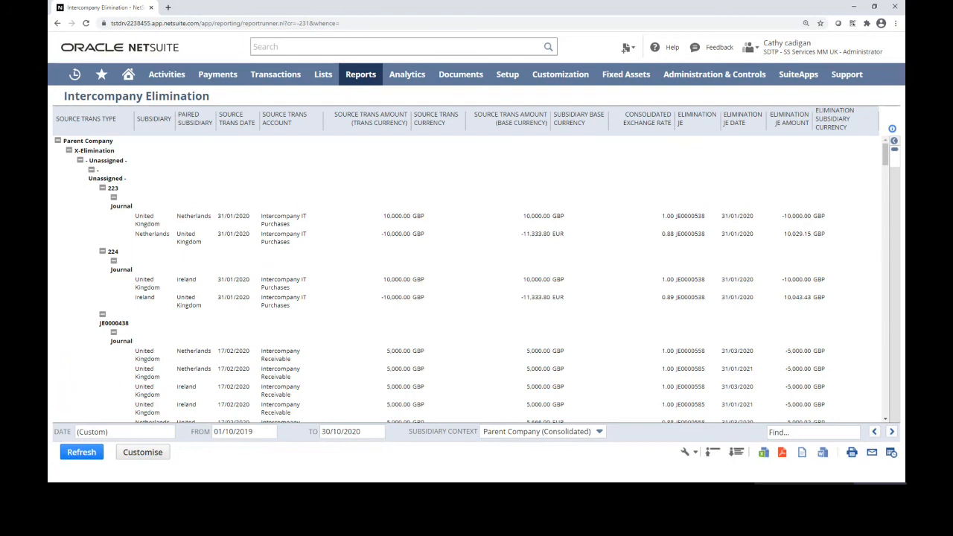
mouse_move(292, 442)
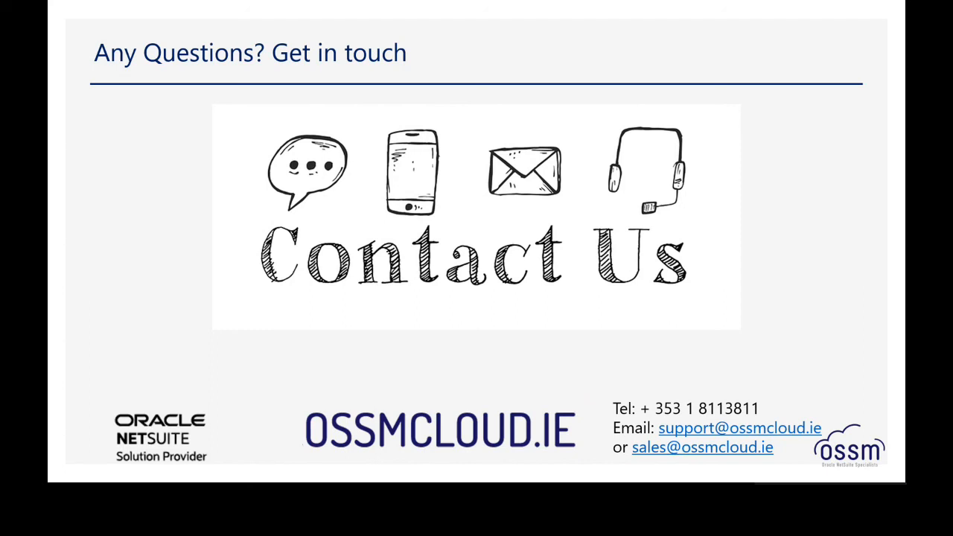
- Advance from the contact details slide to the closing Thanks for watching slide
key("Right")
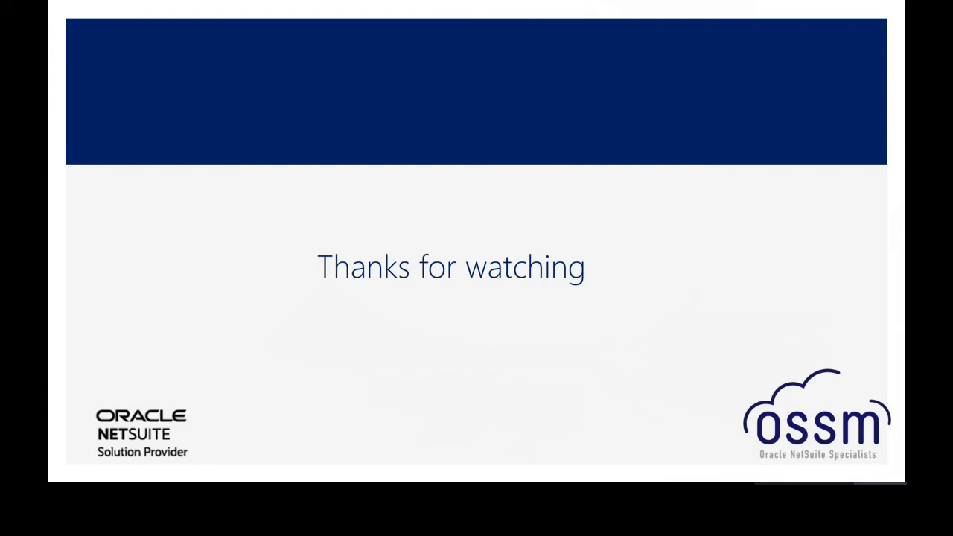